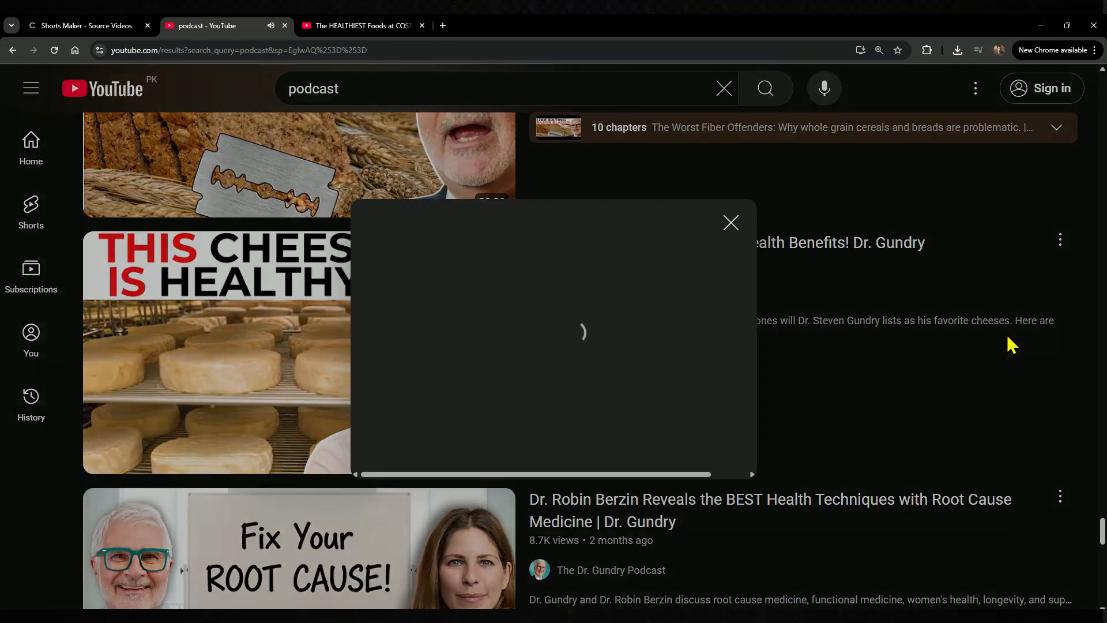
Step: Turn on Add Hooks and view the Six INCREDIBLE Cheeses video's generated shorts with virality scores
left_click(87, 25)
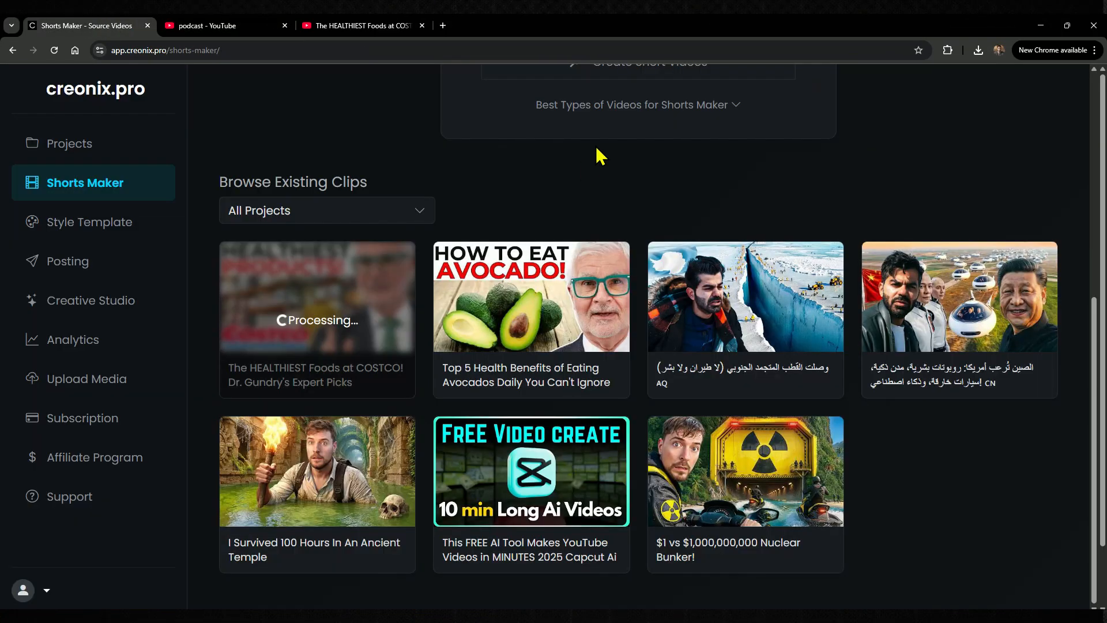
left_click(687, 279)
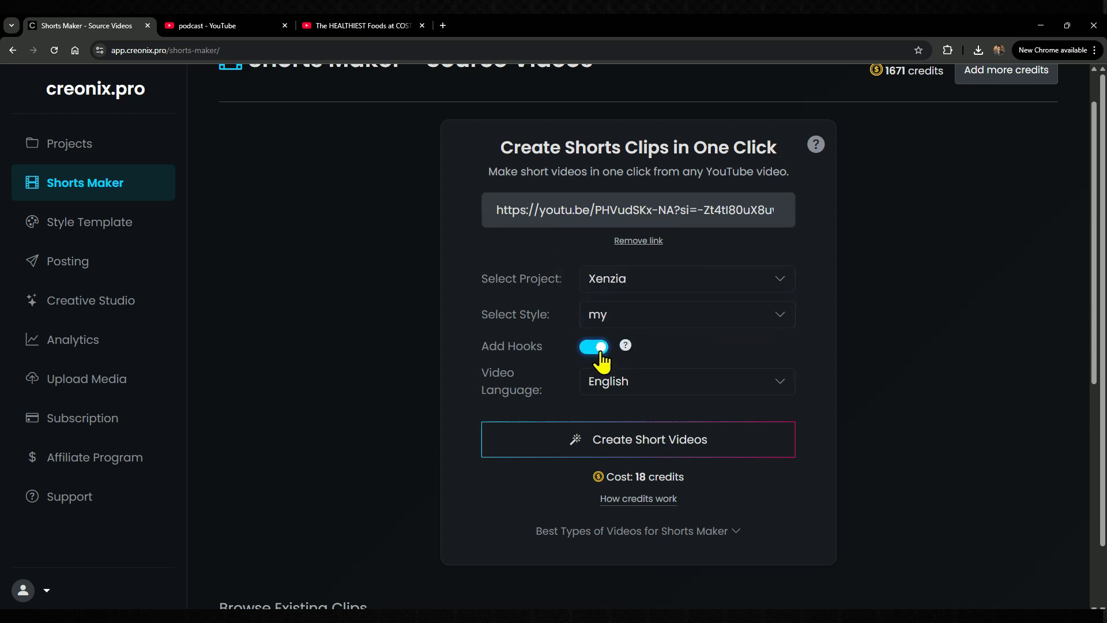
scroll("down", 3)
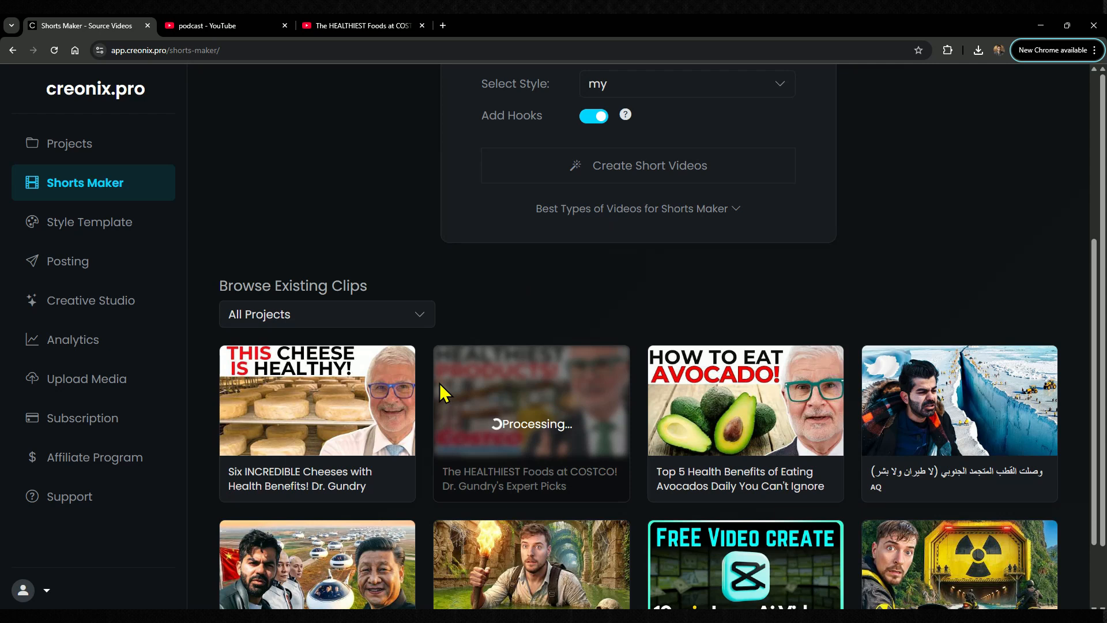
left_click(317, 400)
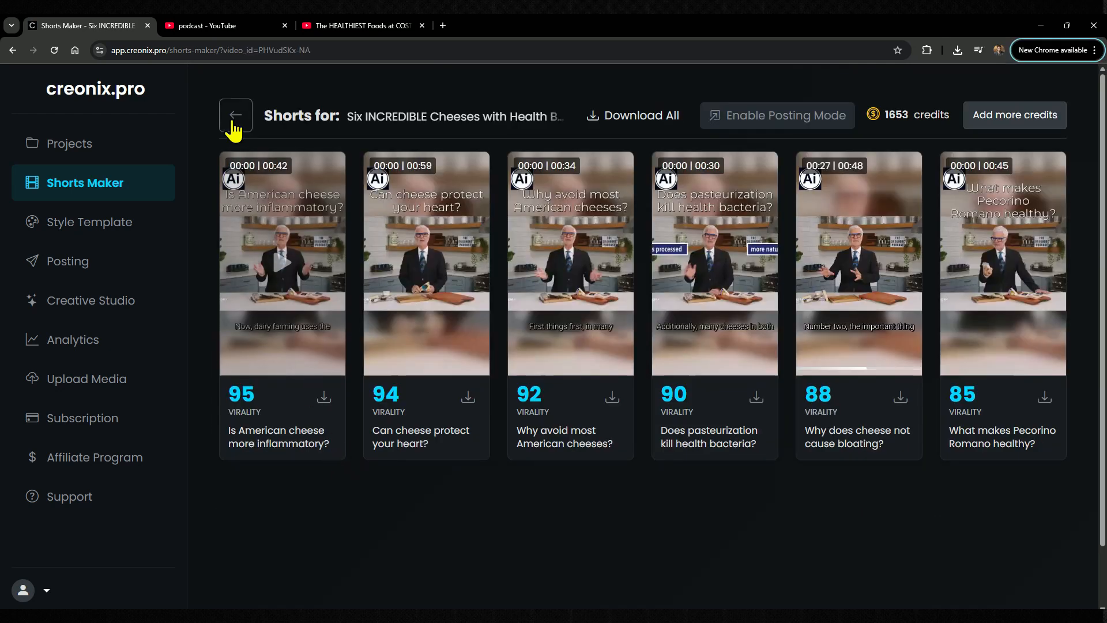
Step: Return to the source videos list, checking the COSTCO healthy-foods video on YouTube along the way
left_click(235, 115)
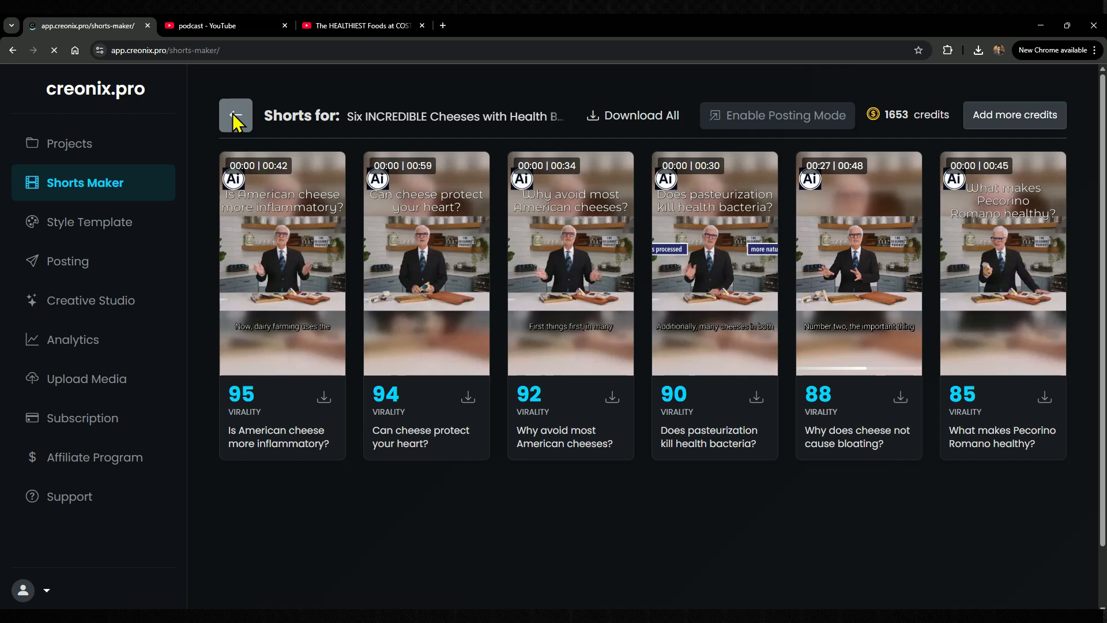
left_click(236, 116)
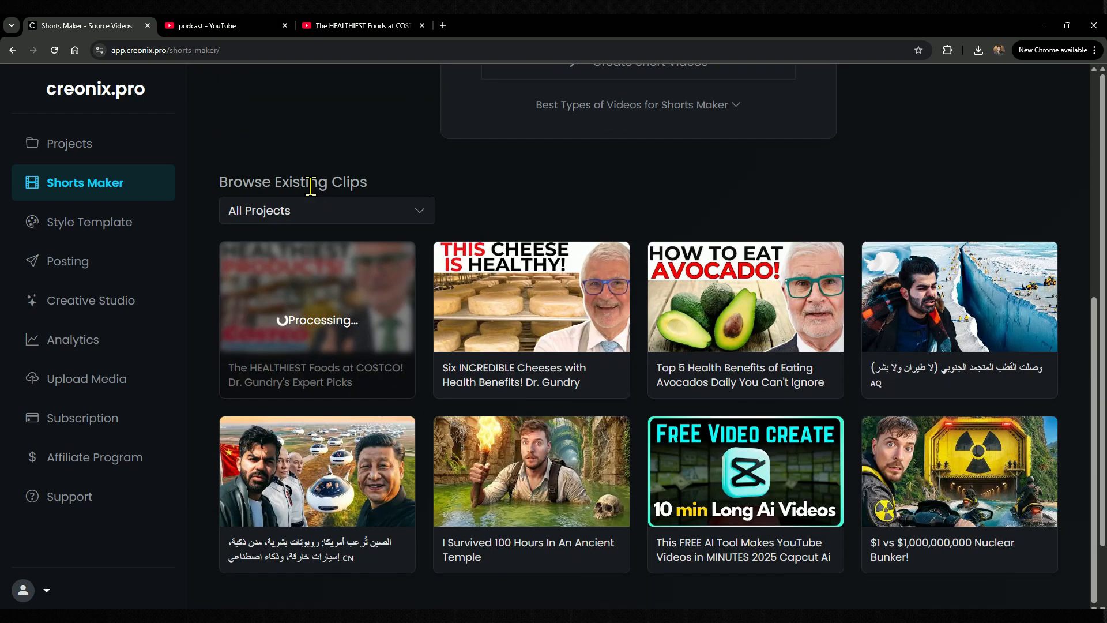
mouse_move(750, 266)
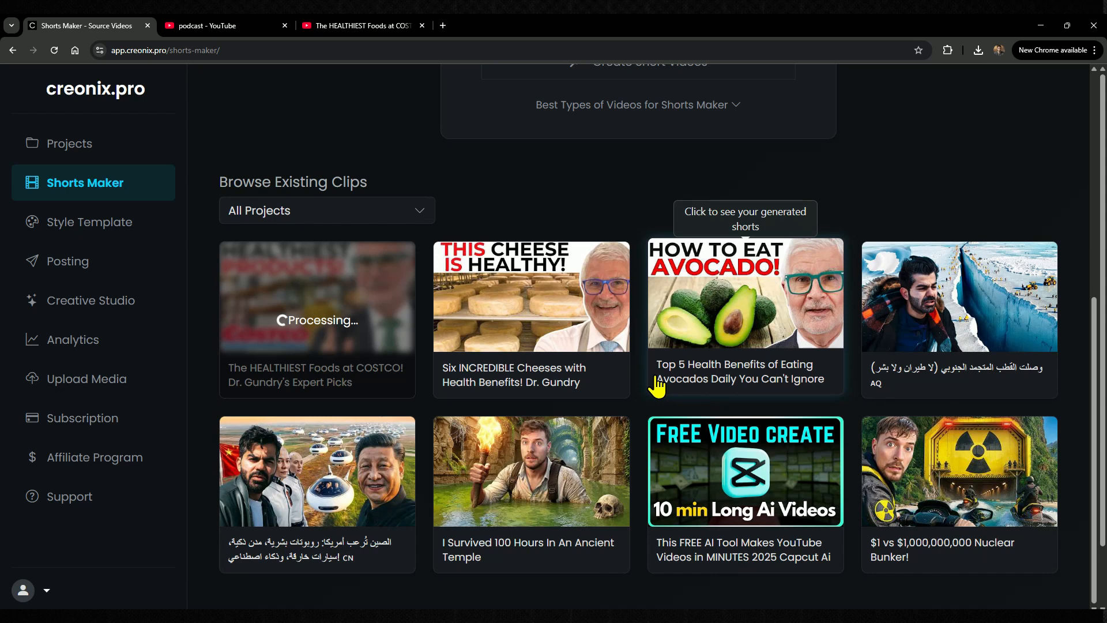
mouse_move(781, 382)
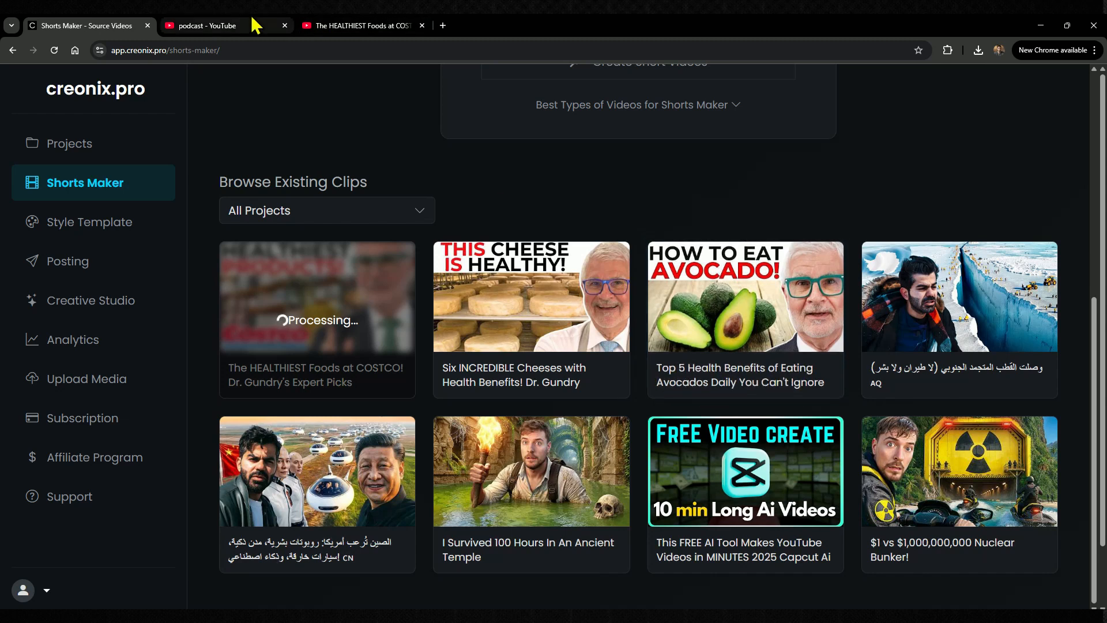
left_click(362, 25)
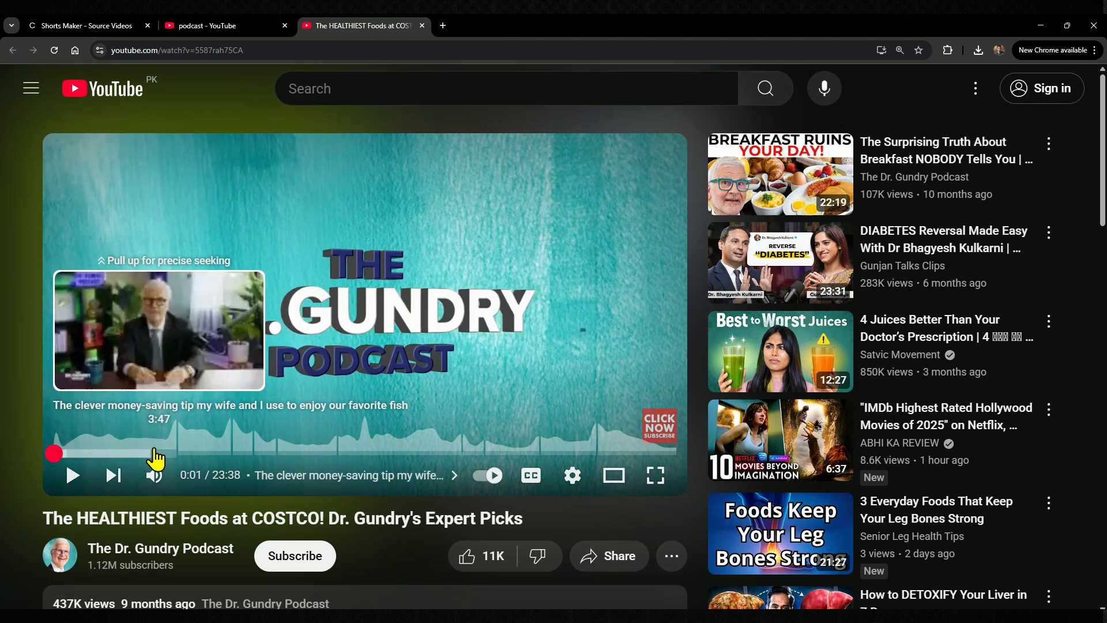
left_click(86, 25)
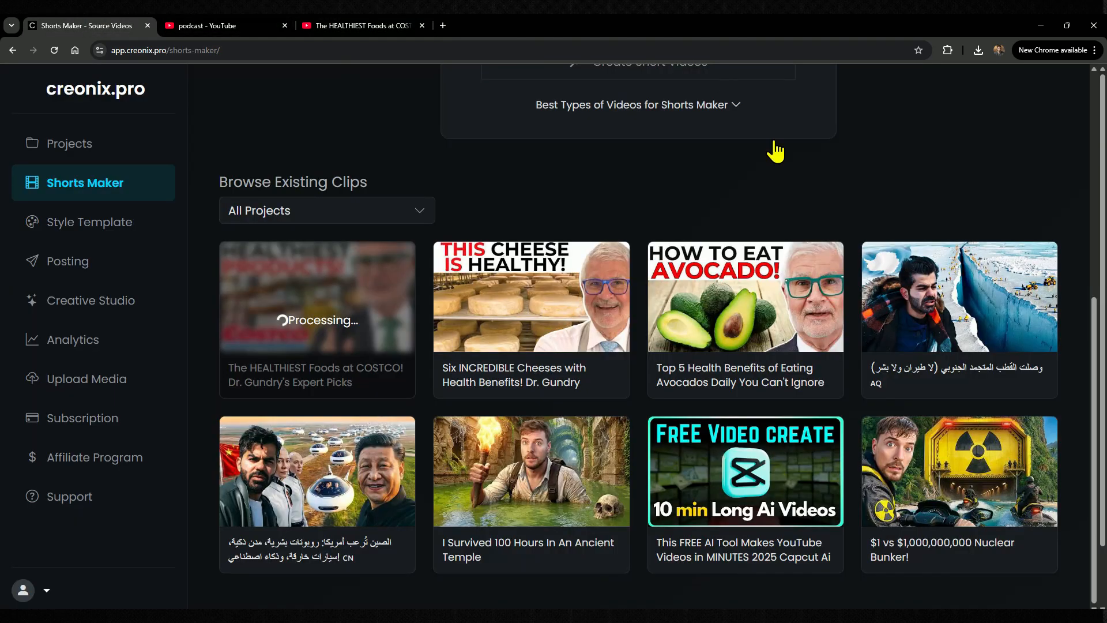
mouse_move(735, 331)
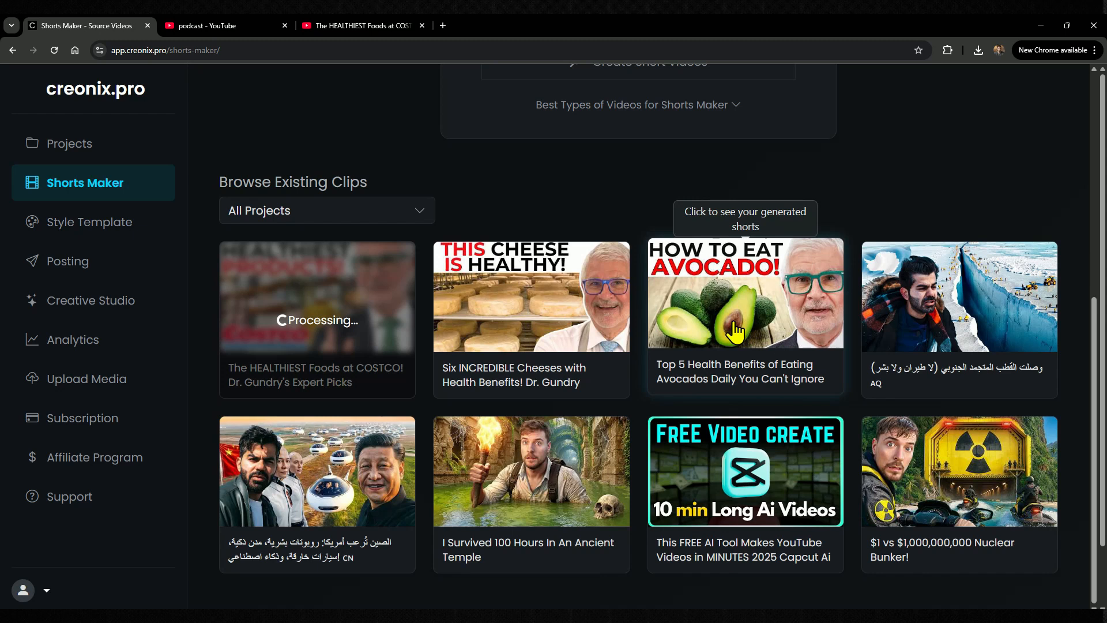
Step: Browse the avocado video's shorts, then fetch its link from the YouTube podcast results
left_click(638, 263)
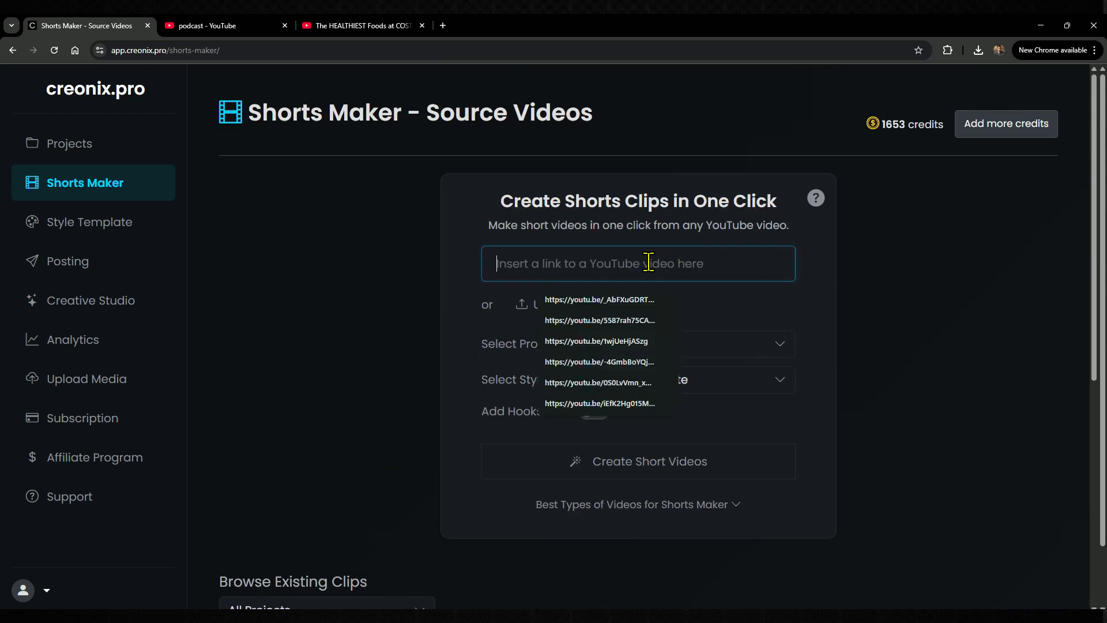
scroll("down", 3)
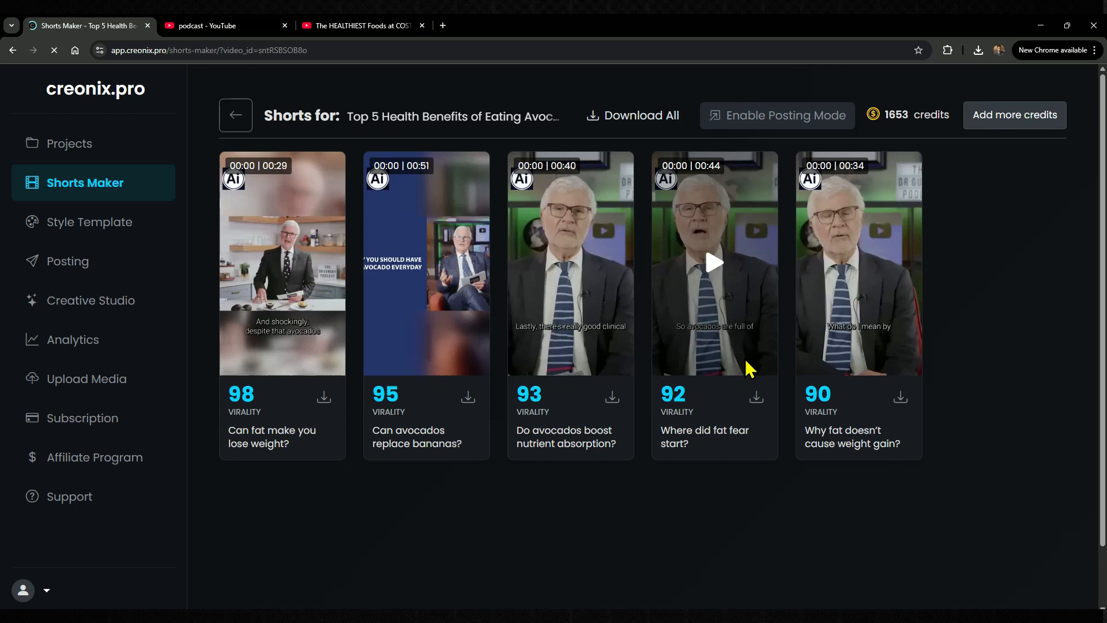
left_click(212, 26)
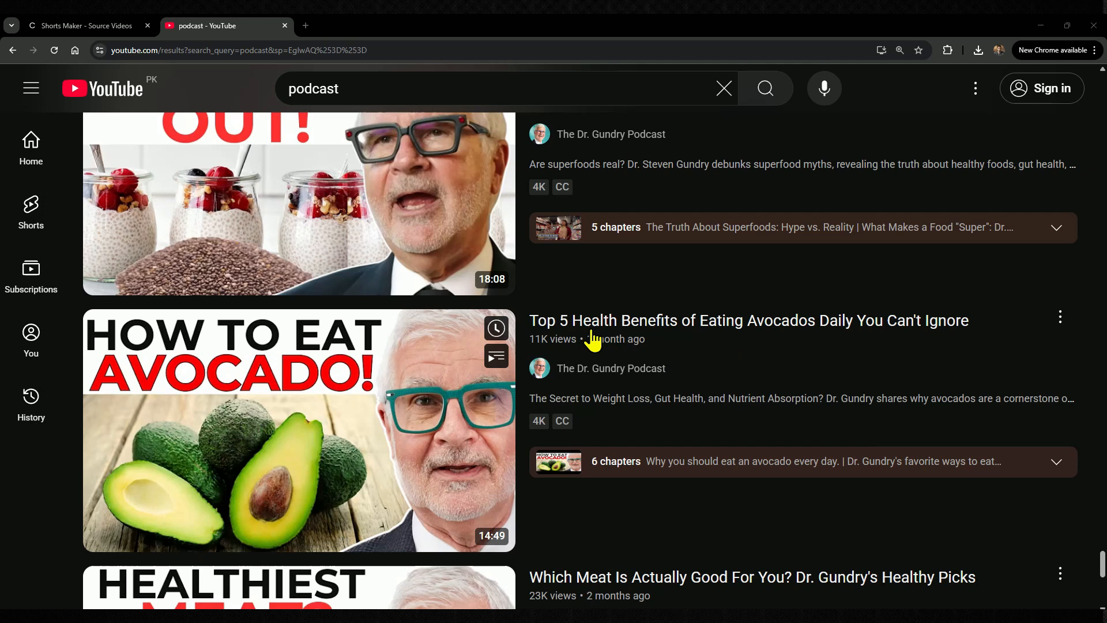
left_click(87, 26)
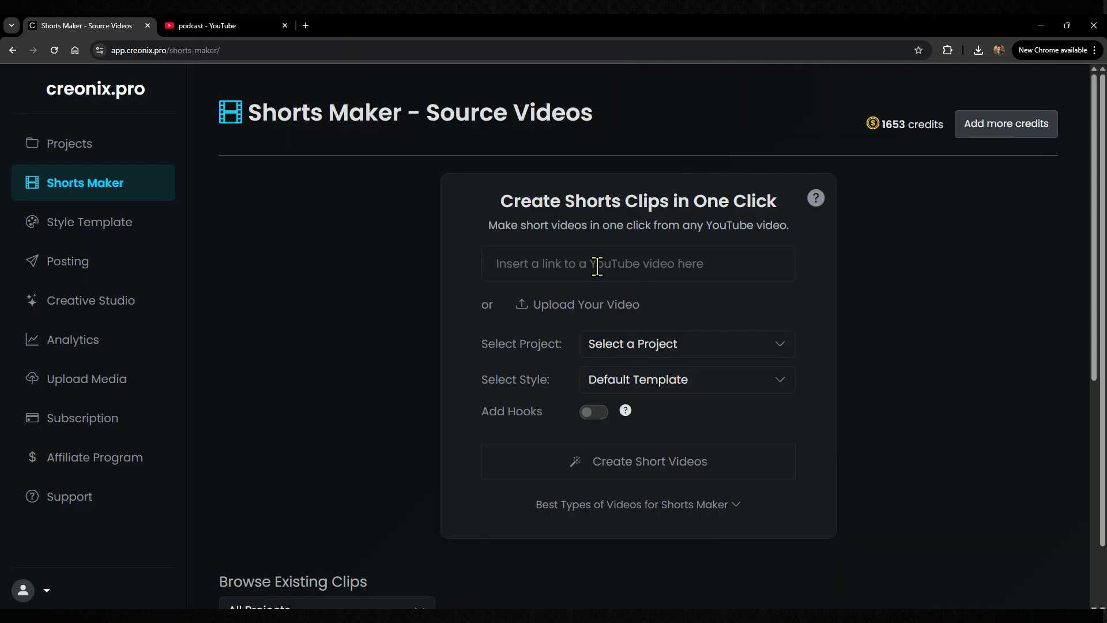
Step: Submit the avocado YouTube link for the Xenzia project and view its five virality-scored shorts
type("https://youtu.be/sntRSBSOB8o?si=kHVMh0Uvefm")
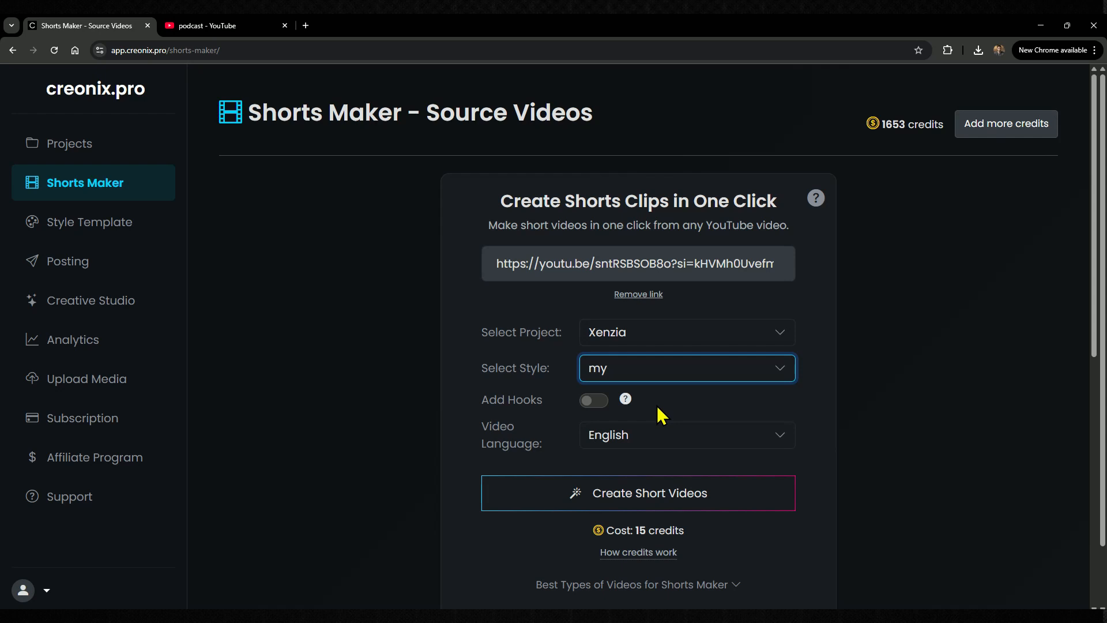
scroll("down", 3)
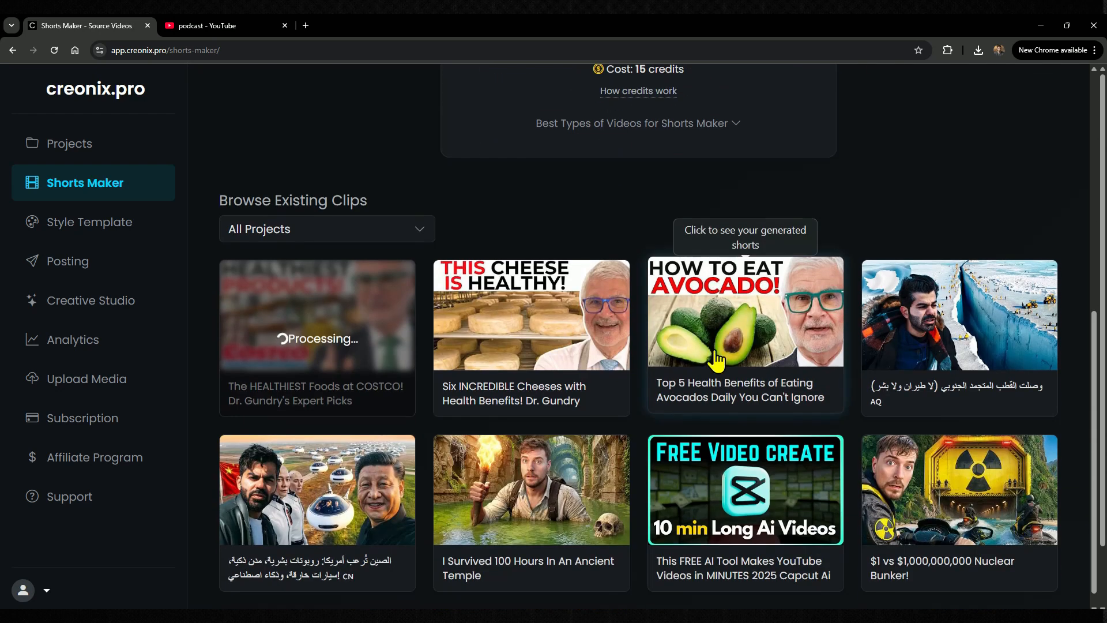
left_click(726, 328)
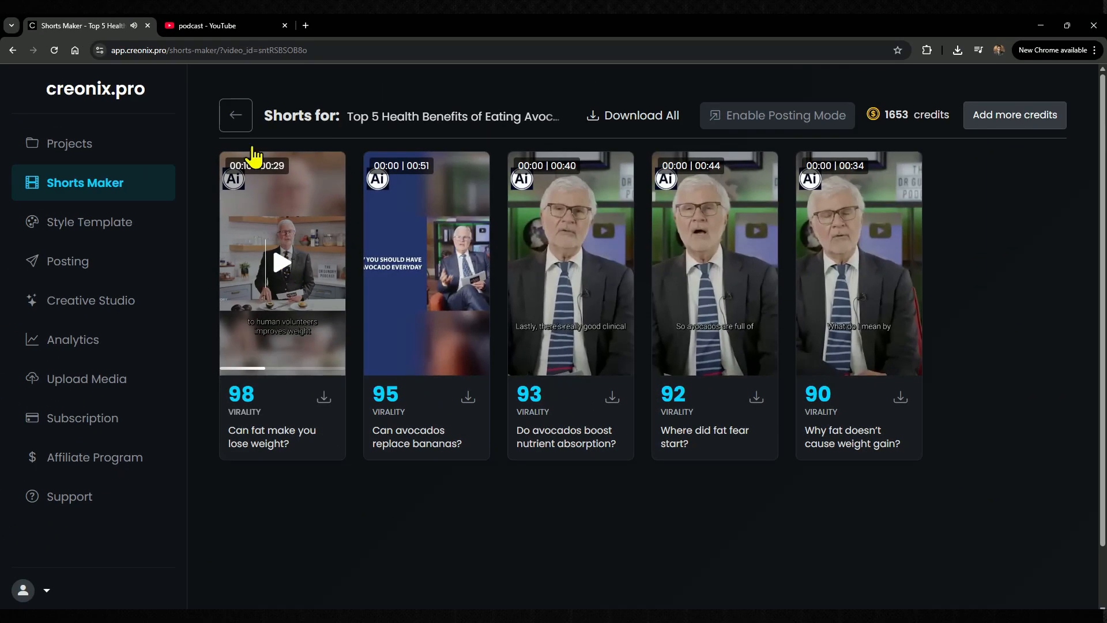
Step: Leave the YouTube results for a fresh Creonix tab with the creonix.pro referral URL entered
left_click(211, 26)
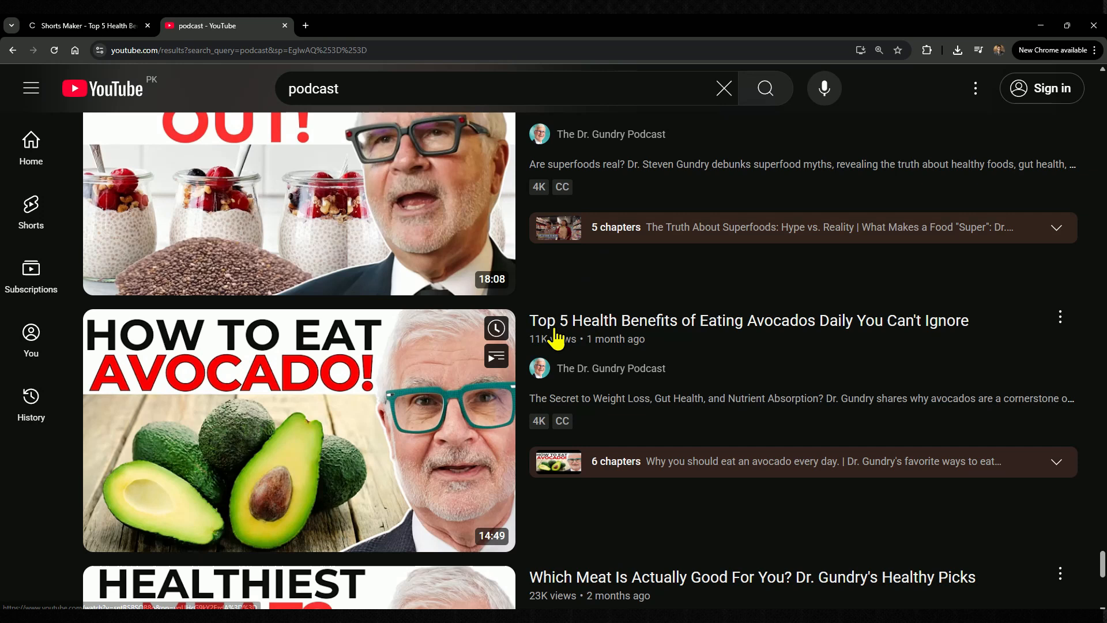
mouse_move(64, 369)
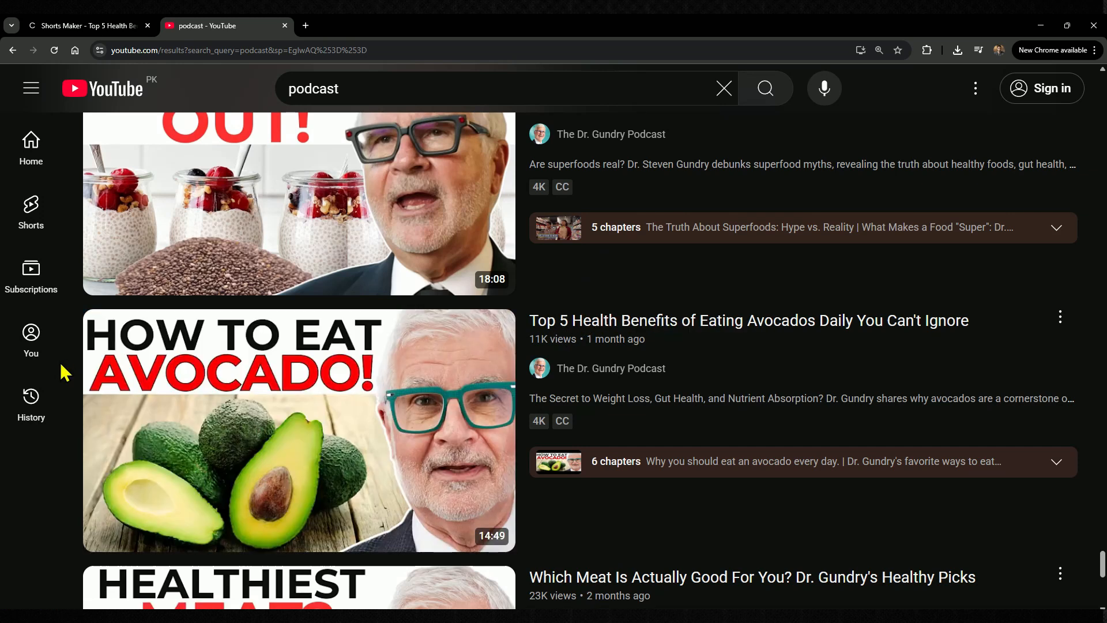
left_click(86, 26)
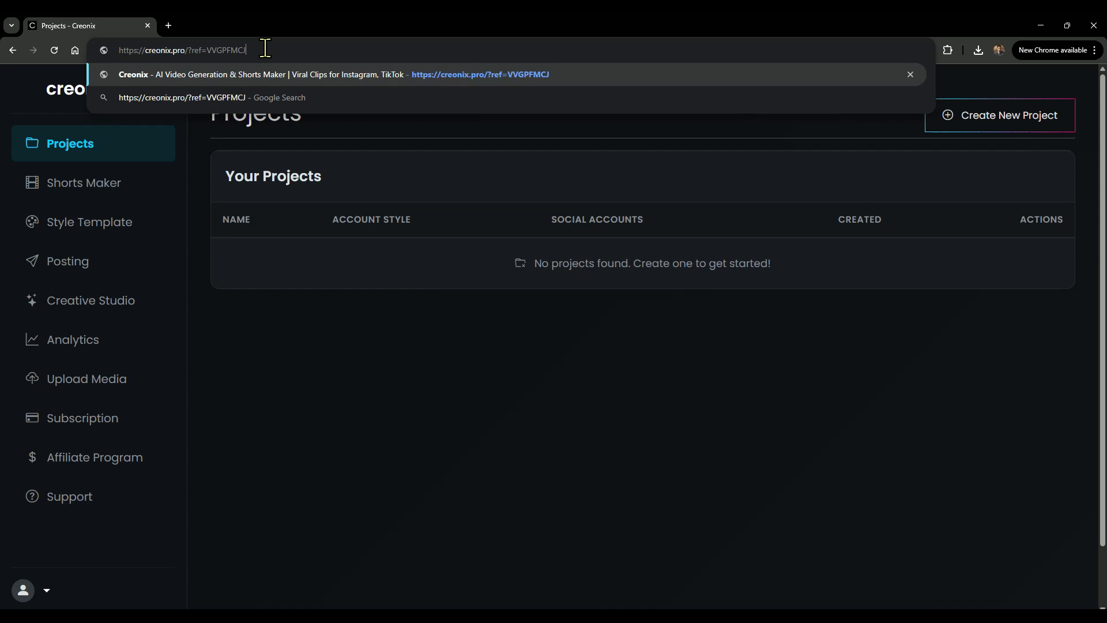
Step: Load creonix.pro and enter the app via Get Started for Free, landing on the empty Projects page
key("Enter")
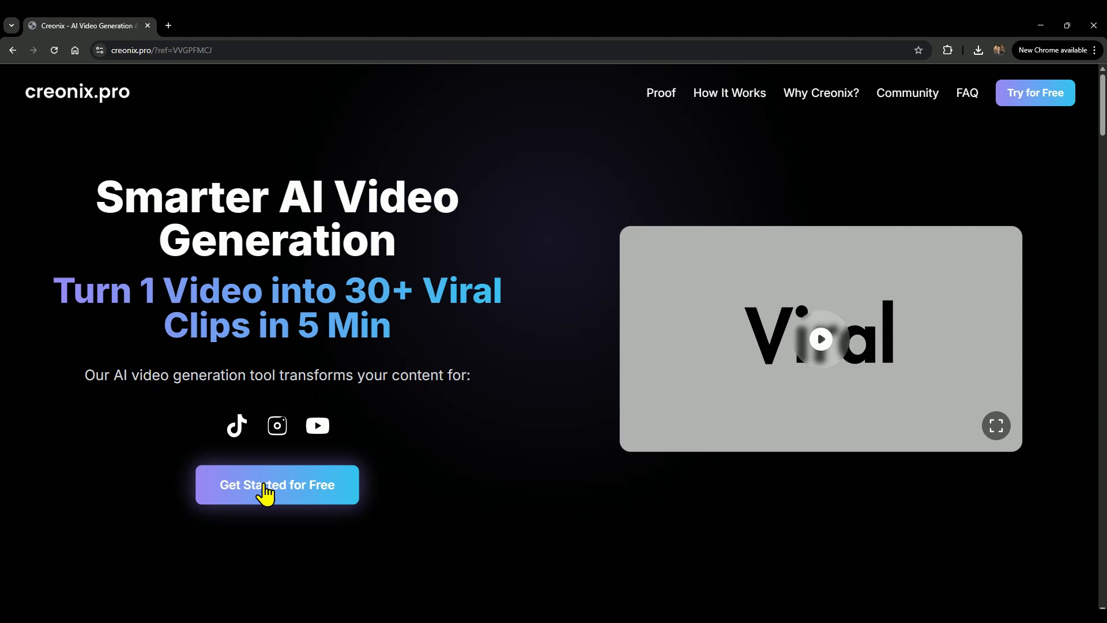
left_click(277, 484)
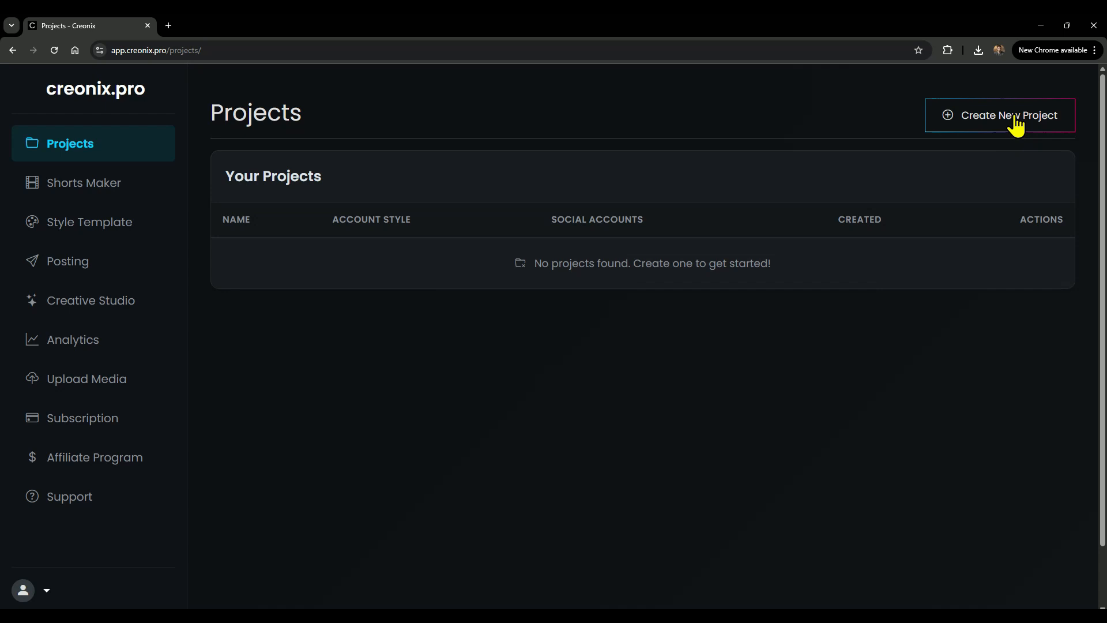
Step: Create the Xenzia project with account style 'shorts' and skip the Shorts Maker tip
left_click(1008, 114)
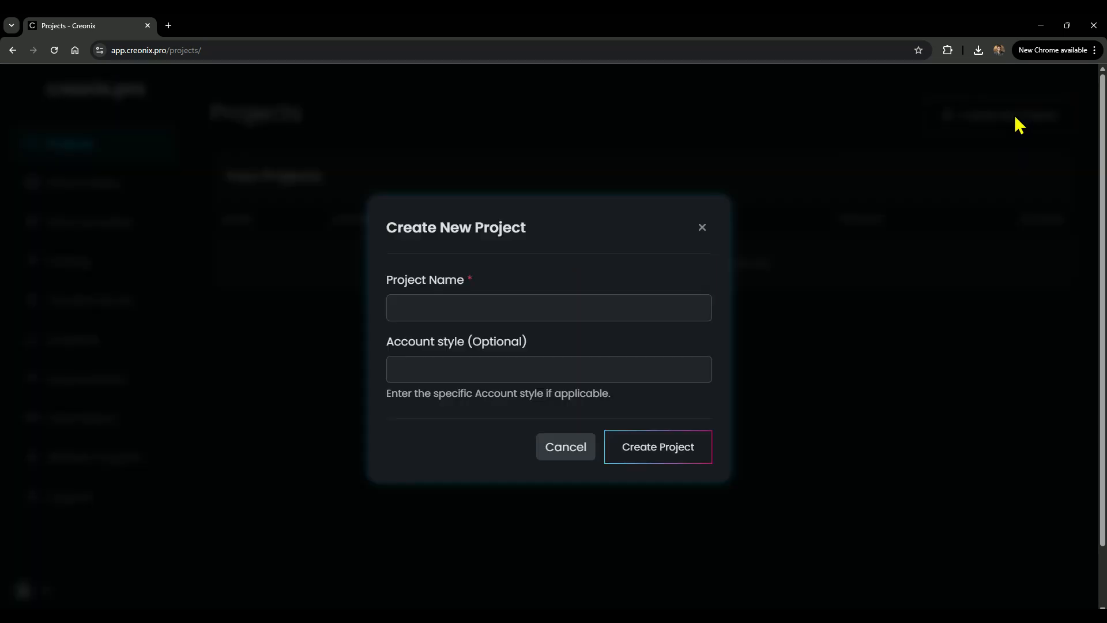
left_click(549, 308)
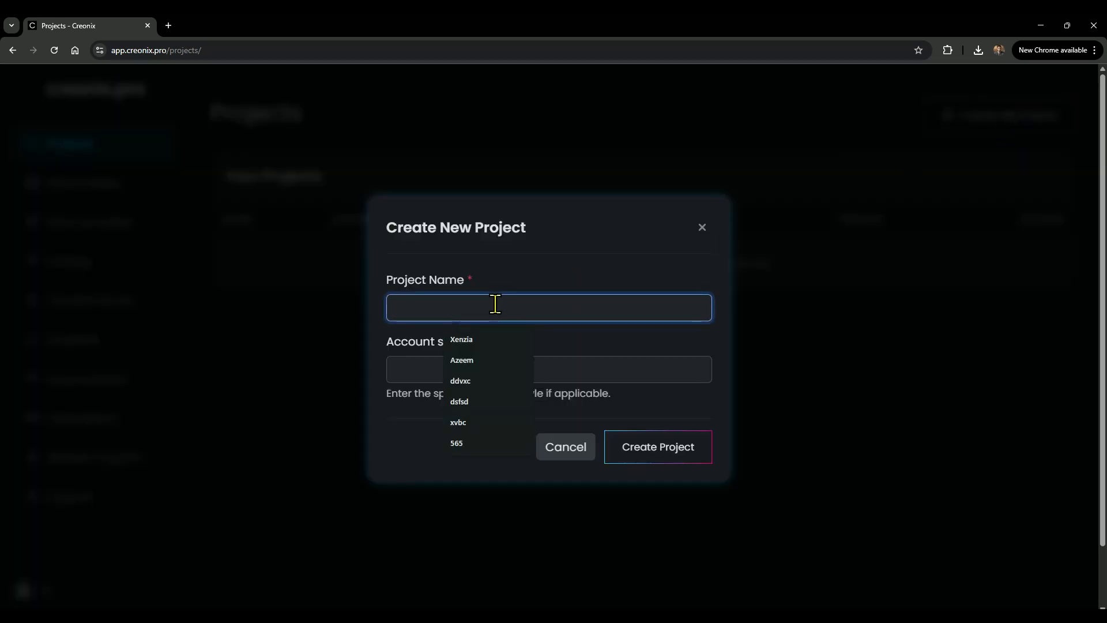
left_click(462, 339)
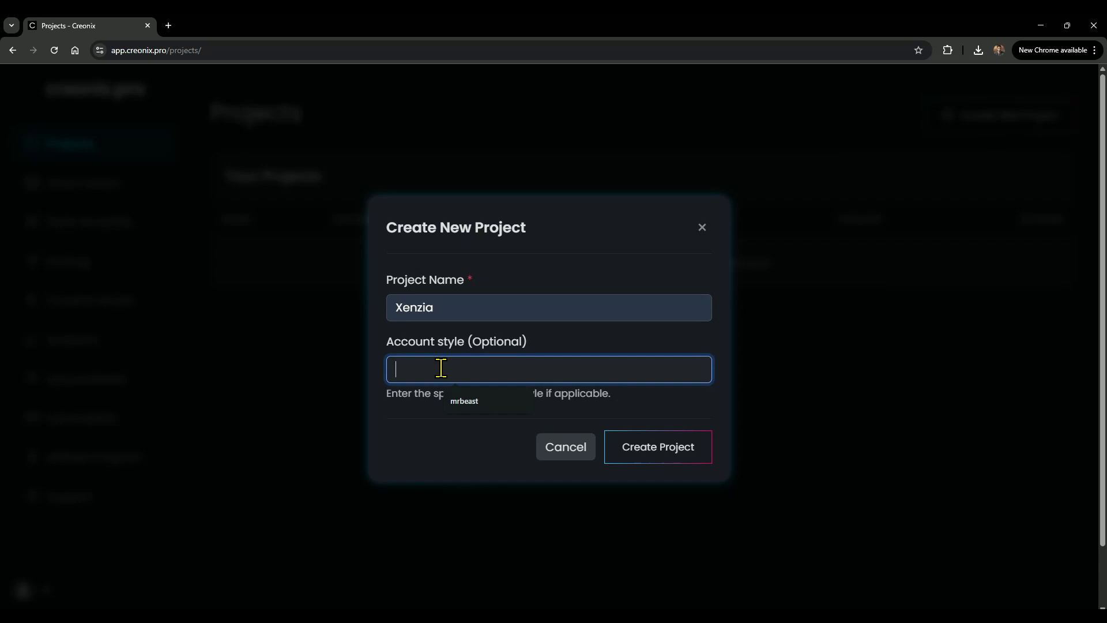
type("shorts")
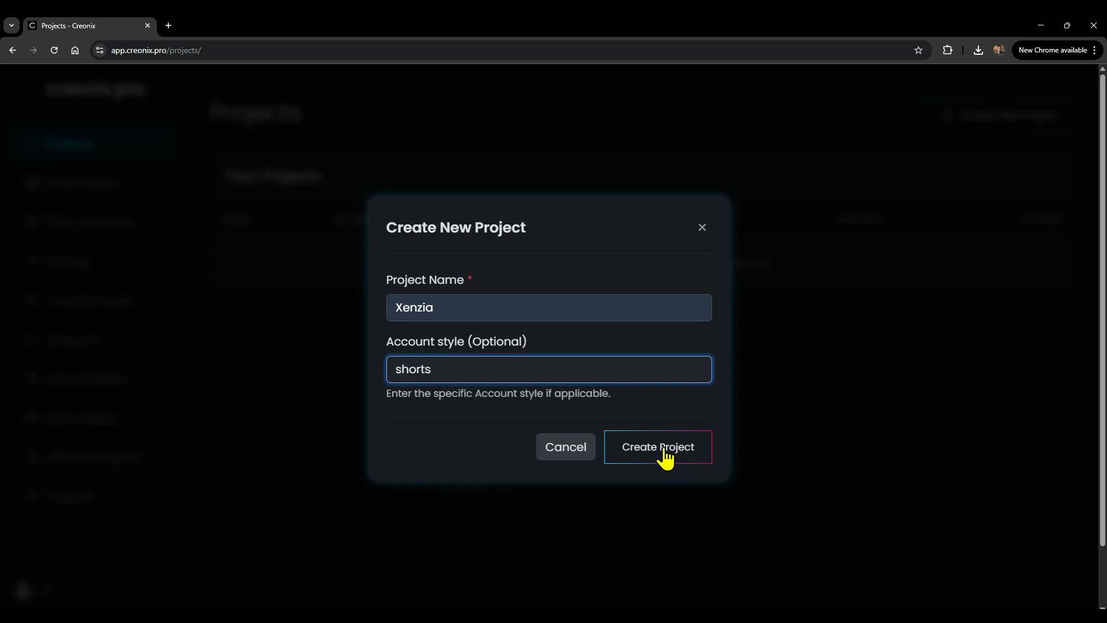
left_click(657, 447)
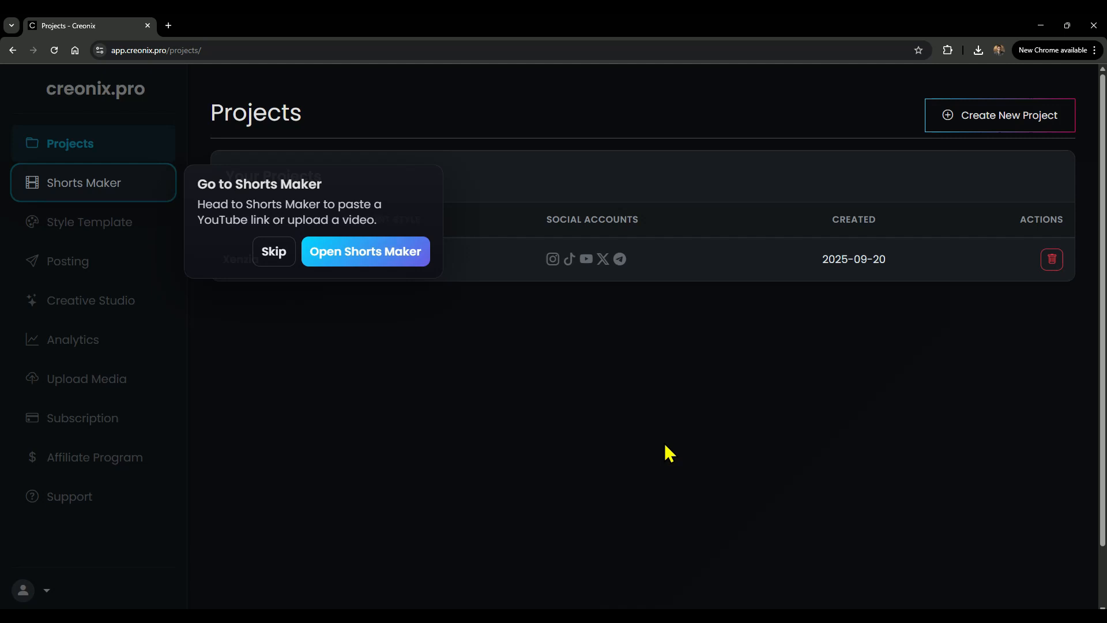
left_click(274, 251)
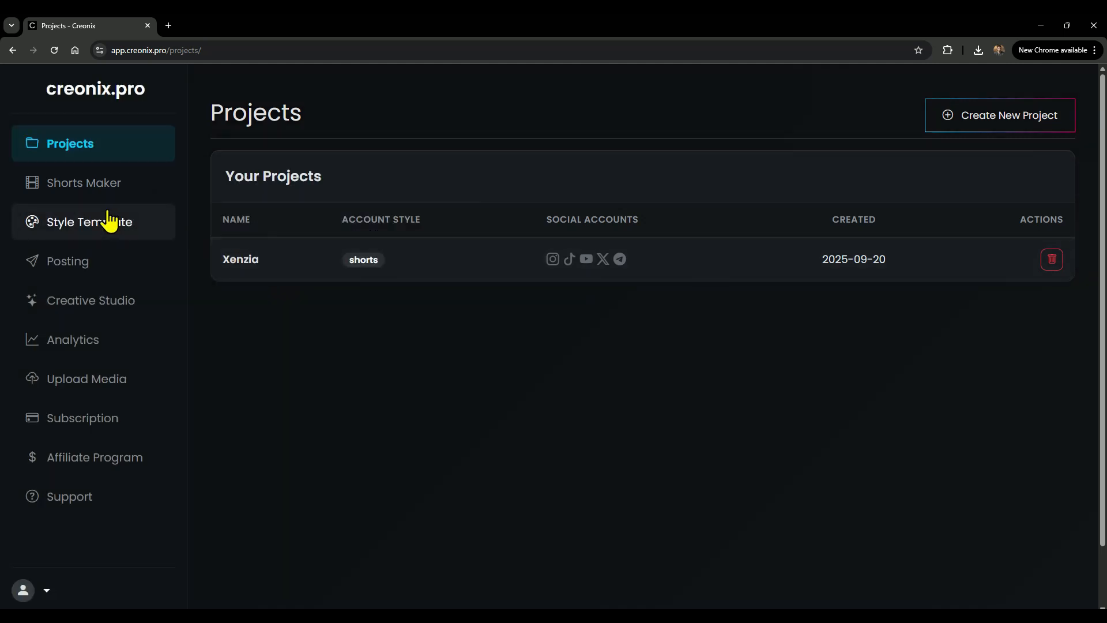
Step: Create a new subtitle style template named 'my style'
left_click(90, 222)
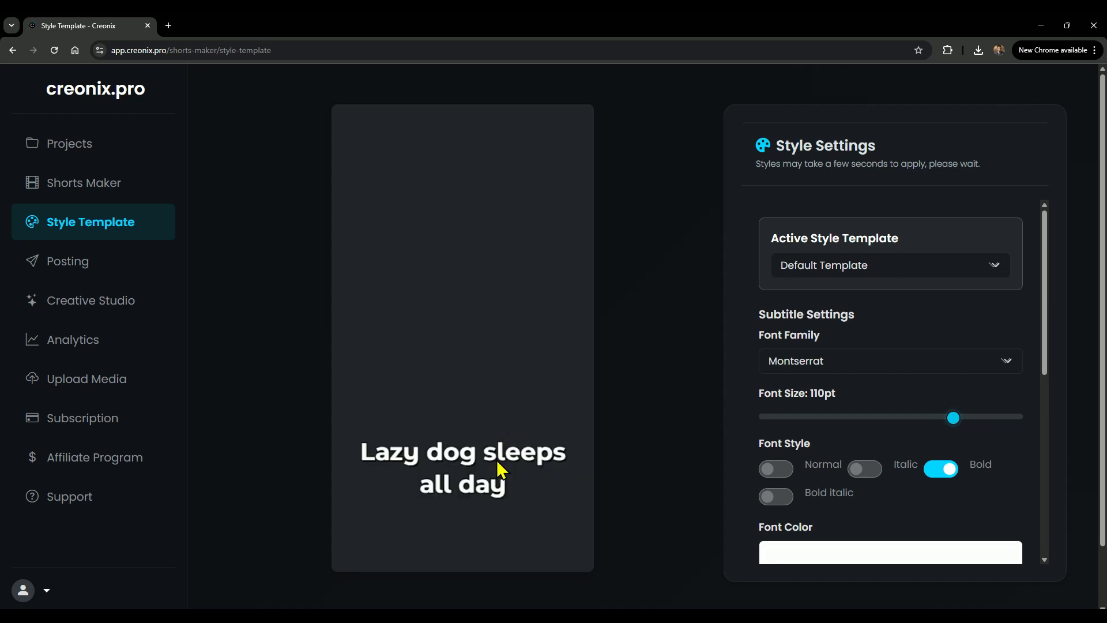
left_click(890, 265)
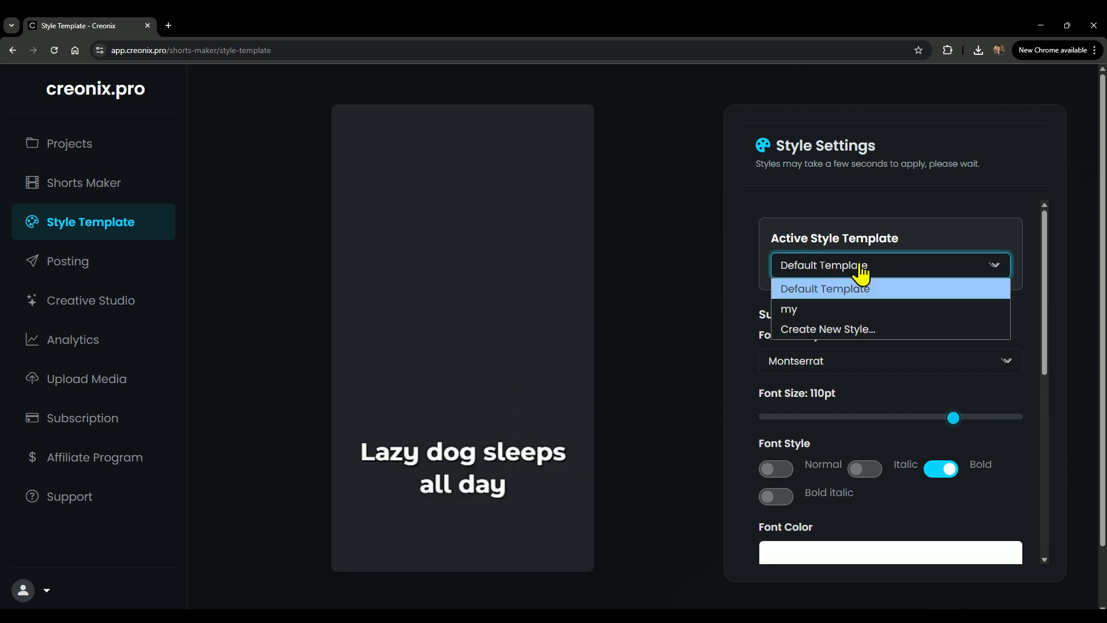
left_click(827, 328)
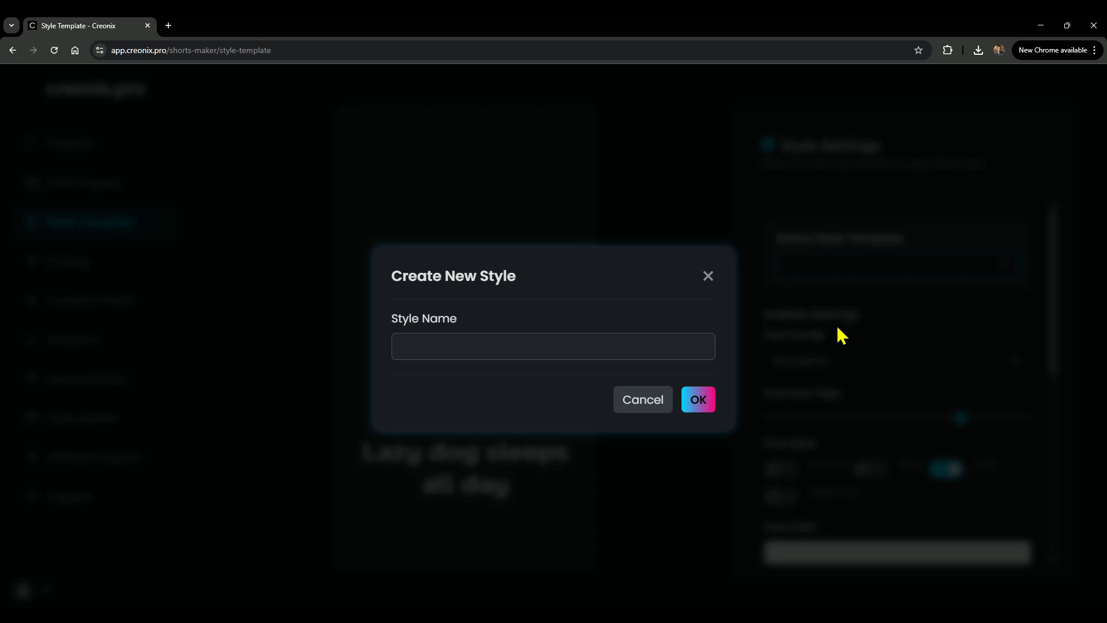
type("my style")
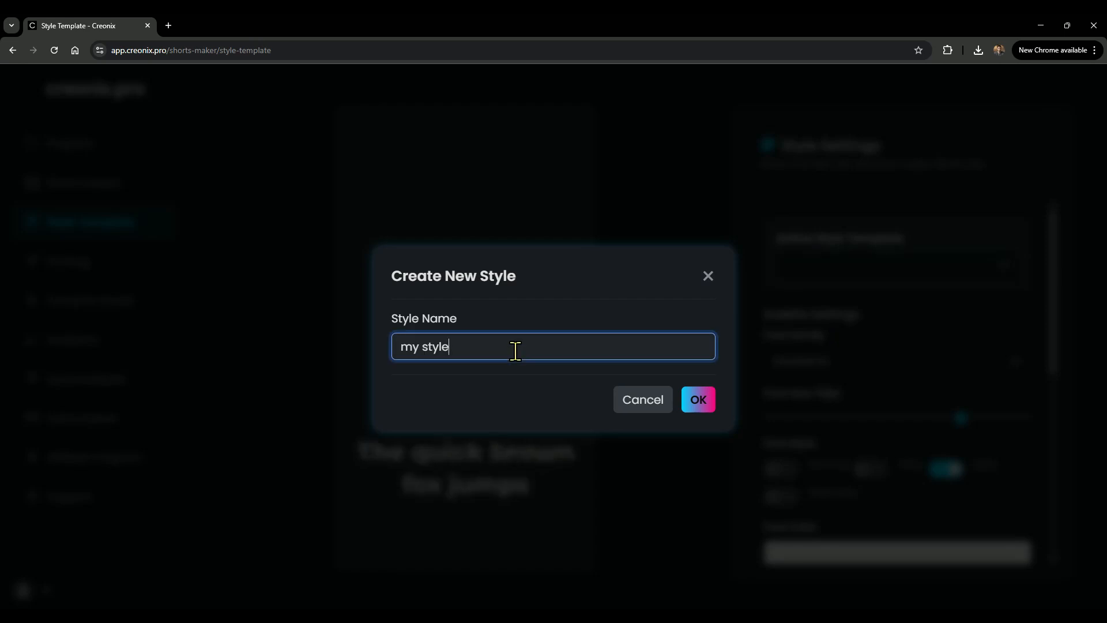
left_click(698, 399)
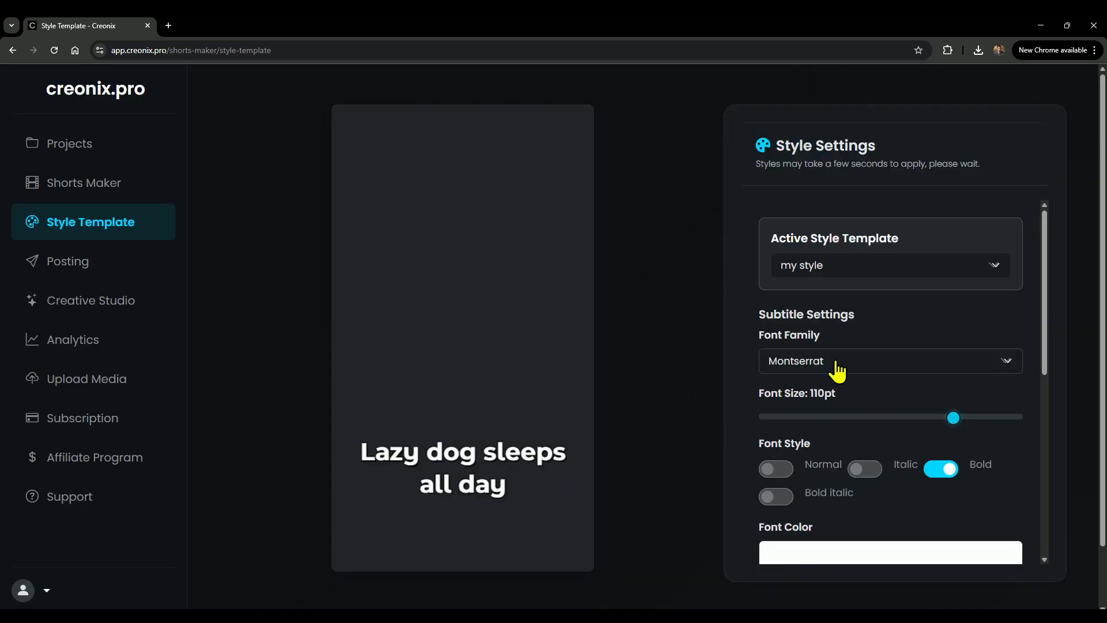
Step: Keep Montserrat as the subtitle font and raise the font size to 120pt
left_click(890, 361)
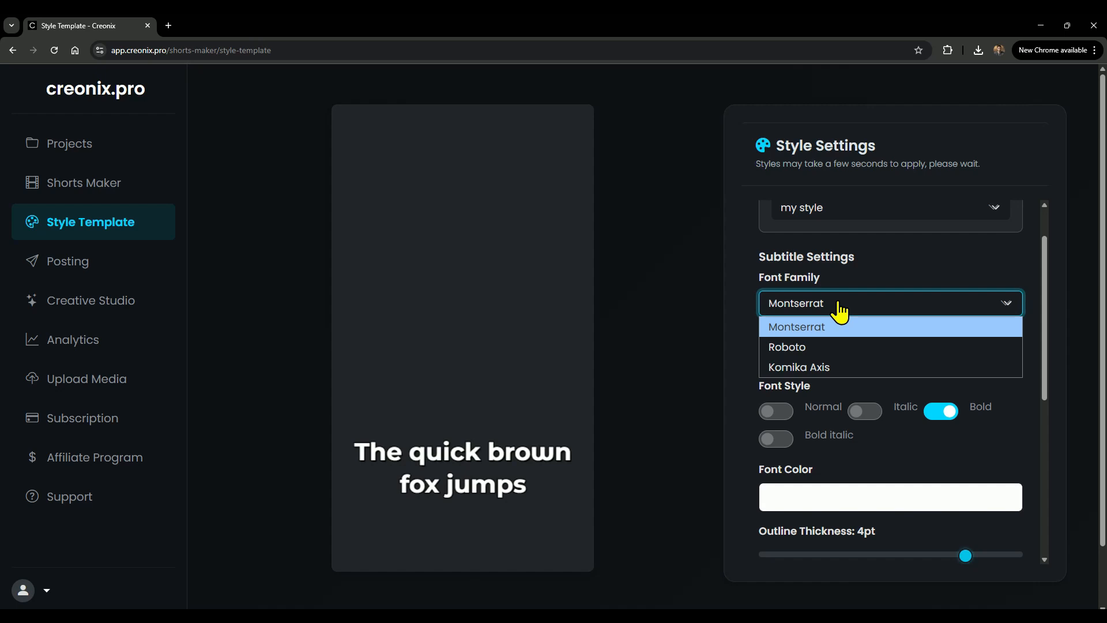
left_click(797, 327)
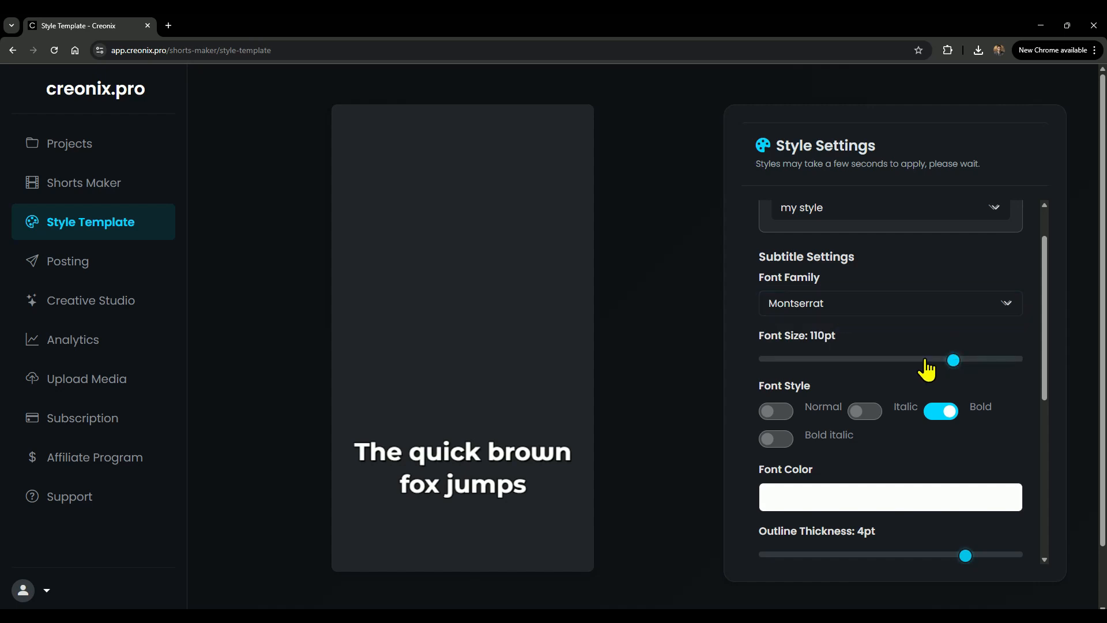
left_click_drag(953, 359, 1016, 359)
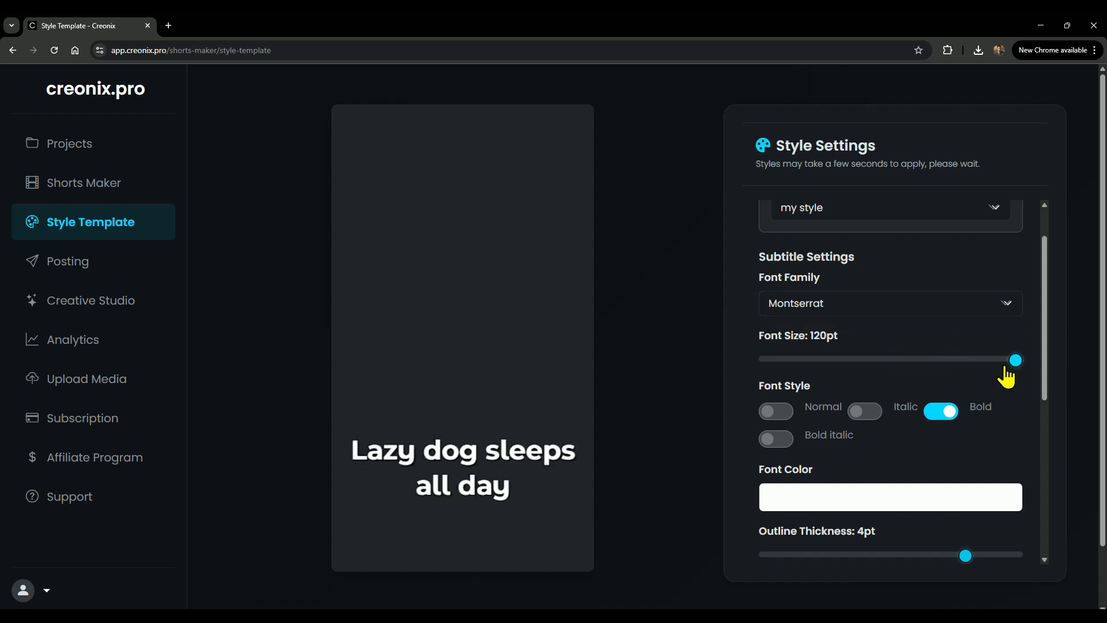
scroll("down", 3)
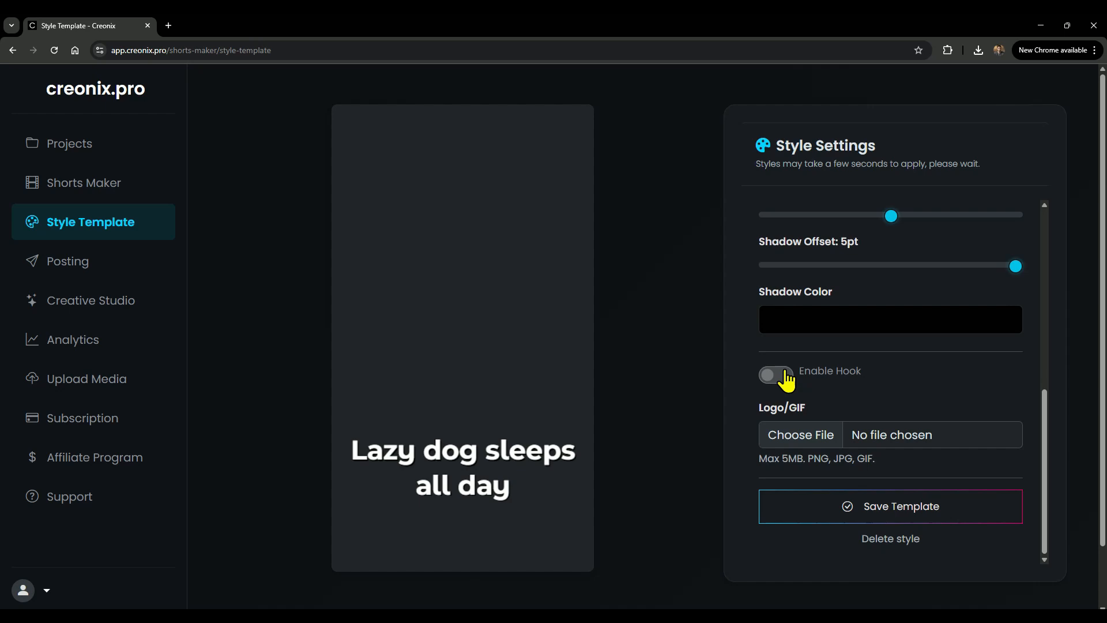
Step: Enable the hook so the preview shows 'This is a hook', and review the Hook Settings
left_click(775, 375)
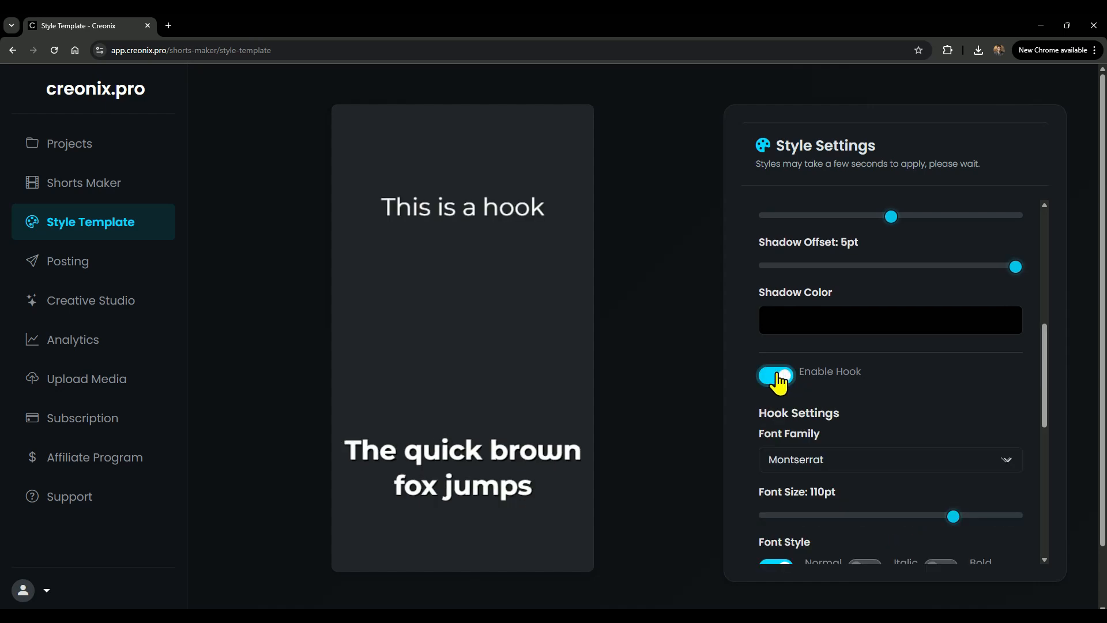
scroll("down", 3)
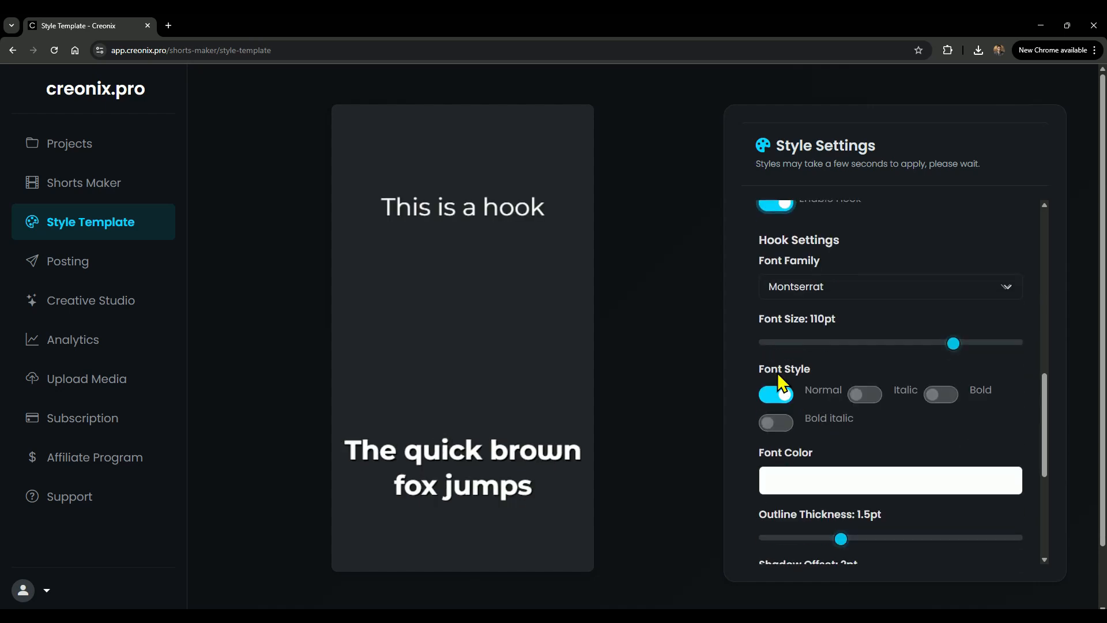
scroll("down", 3)
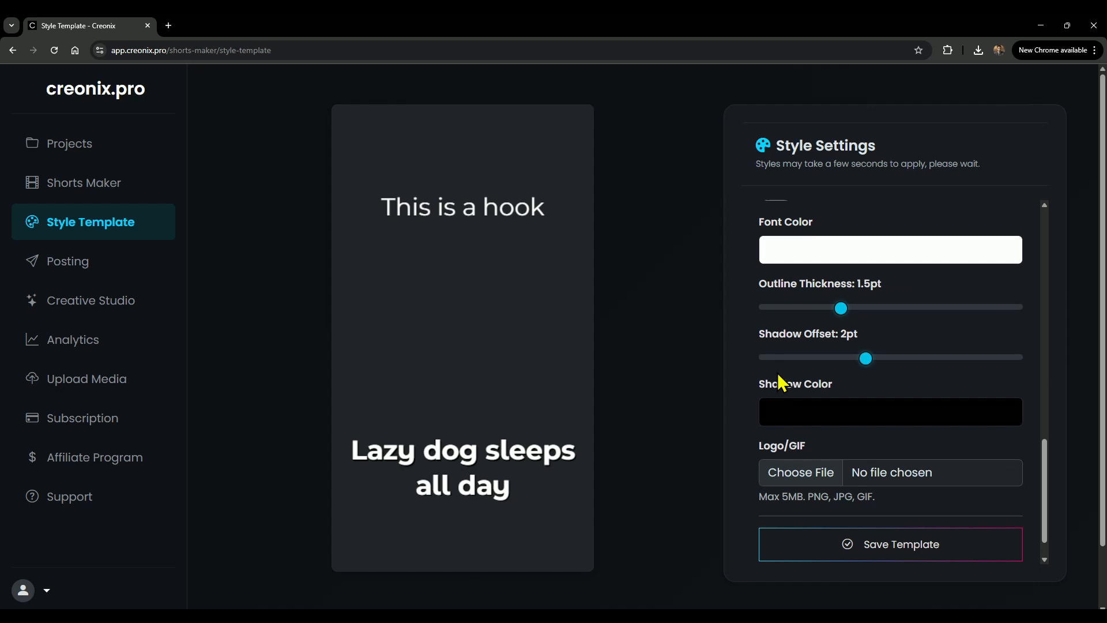
scroll("down", 3)
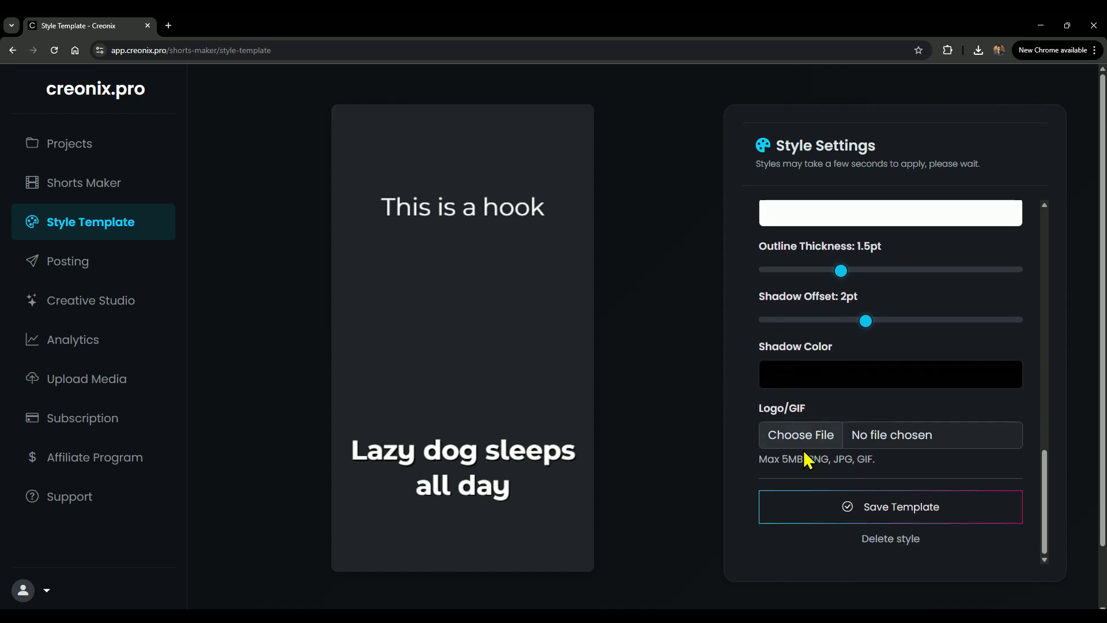
Step: Upload the Ai logo, place it top-left in the preview, save the 'my style' template and return to Shorts Maker
left_click(800, 434)
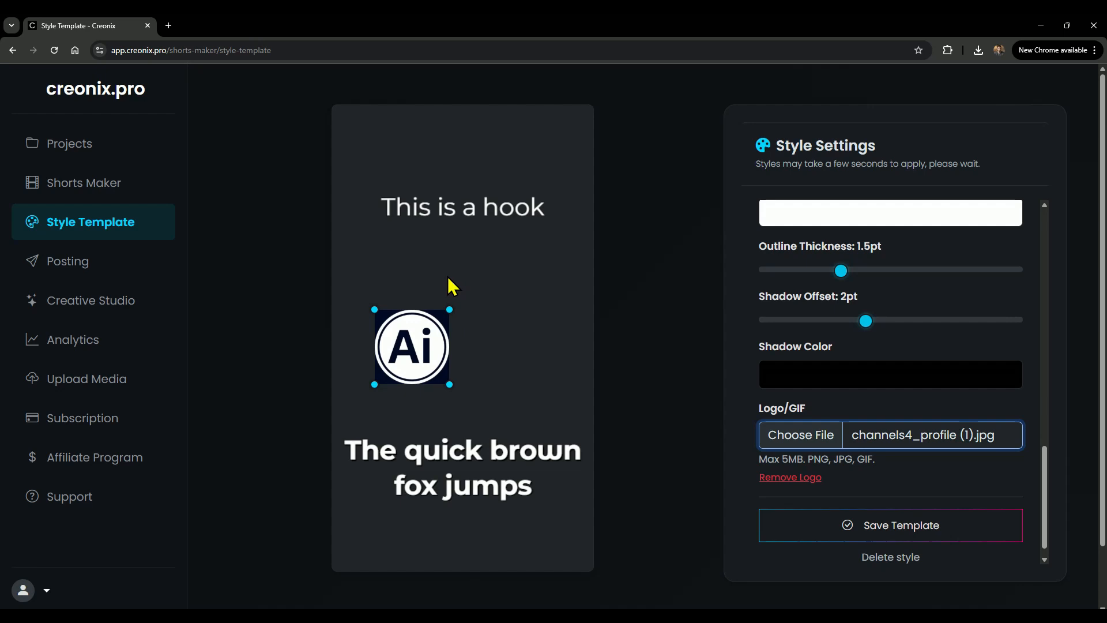
left_click_drag(412, 347, 363, 138)
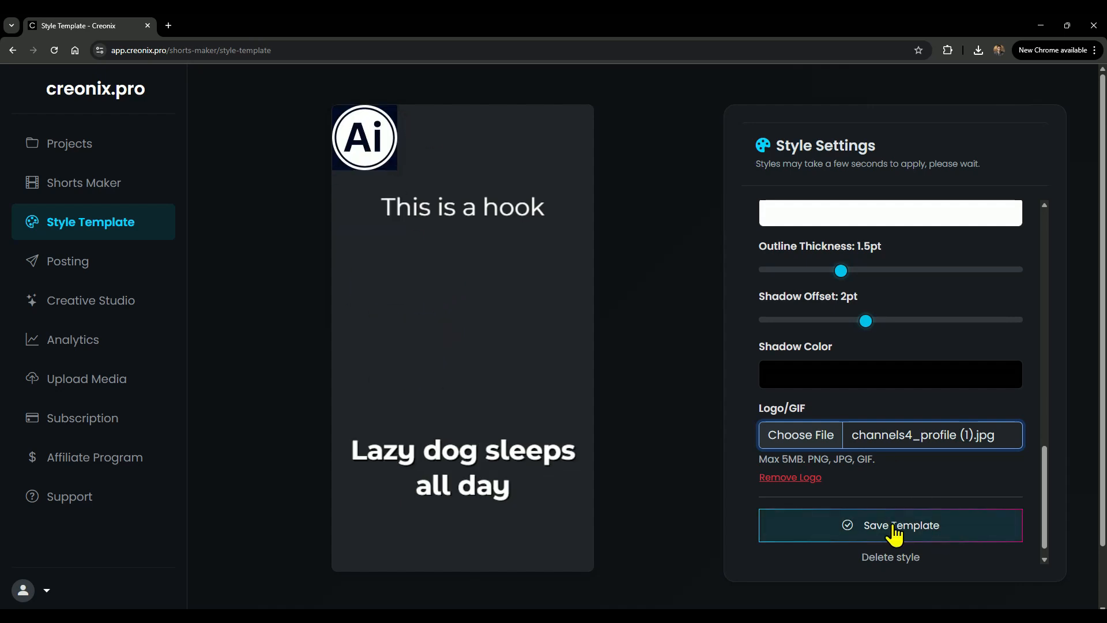
left_click(890, 525)
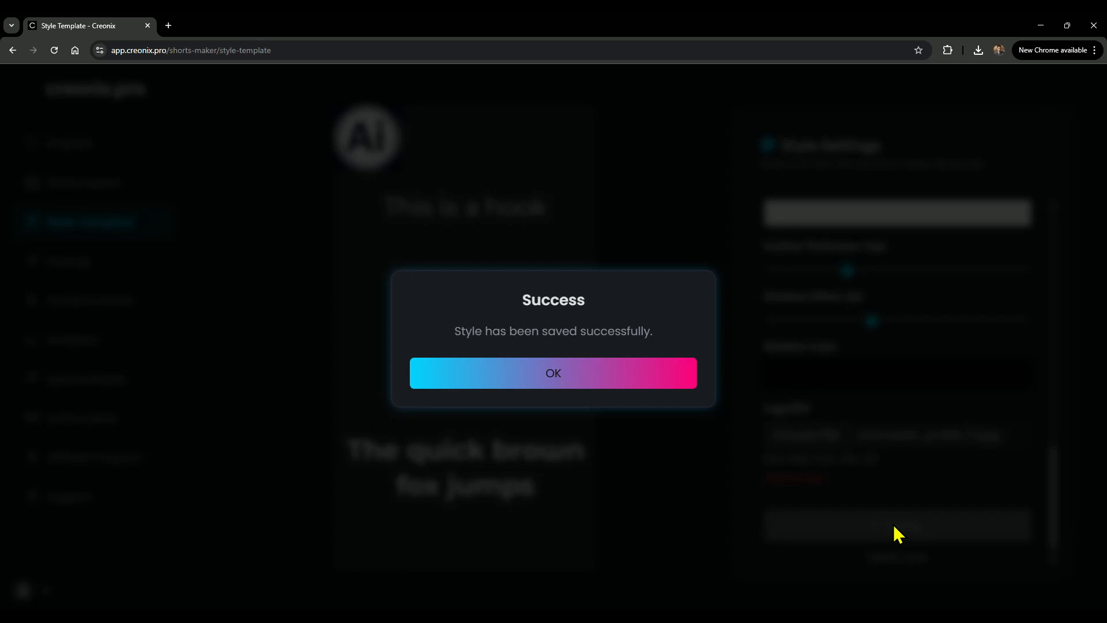
left_click(553, 373)
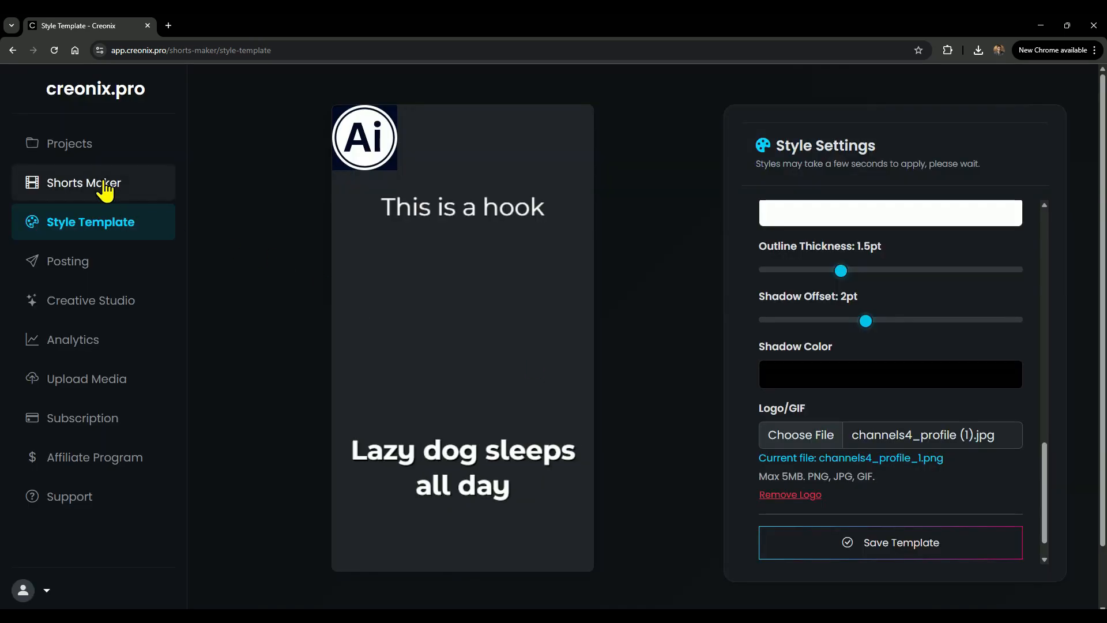
left_click(83, 182)
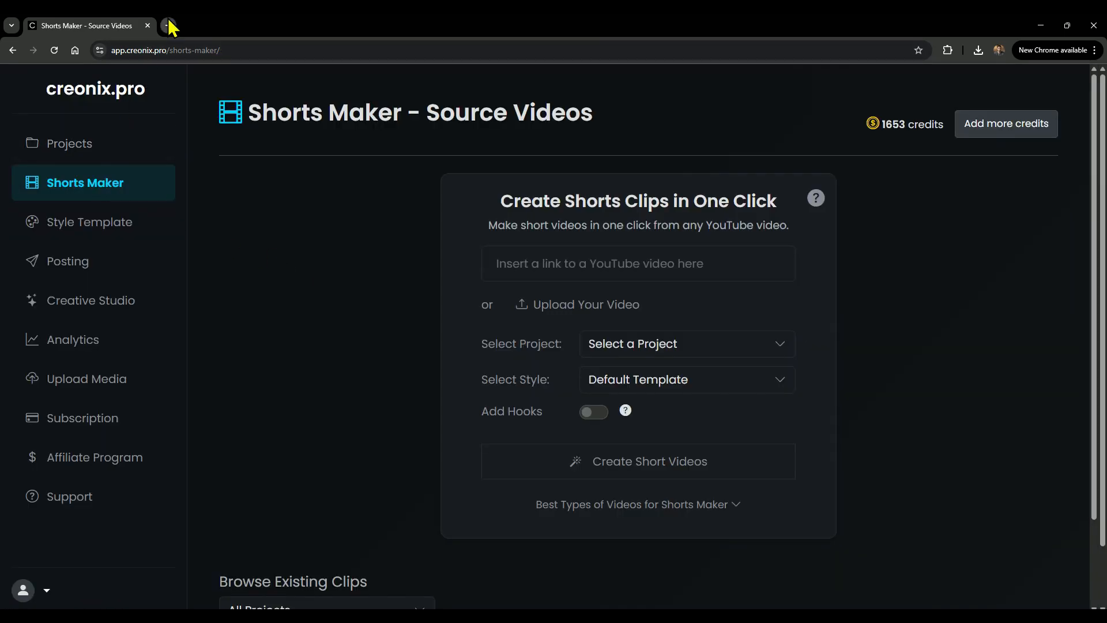
left_click(170, 26)
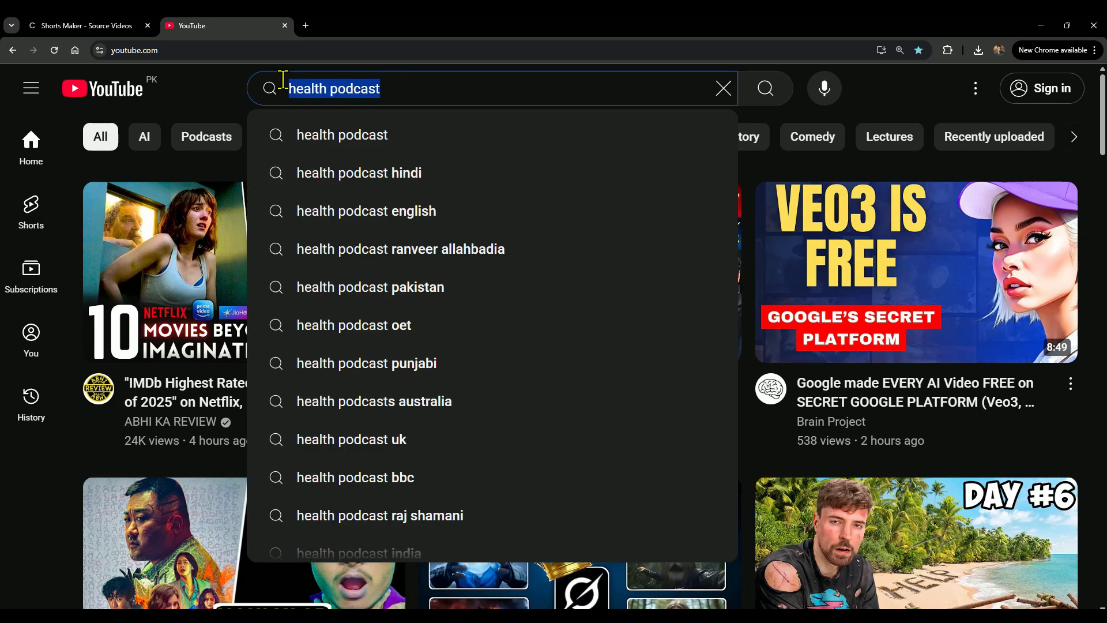
mouse_move(755, 103)
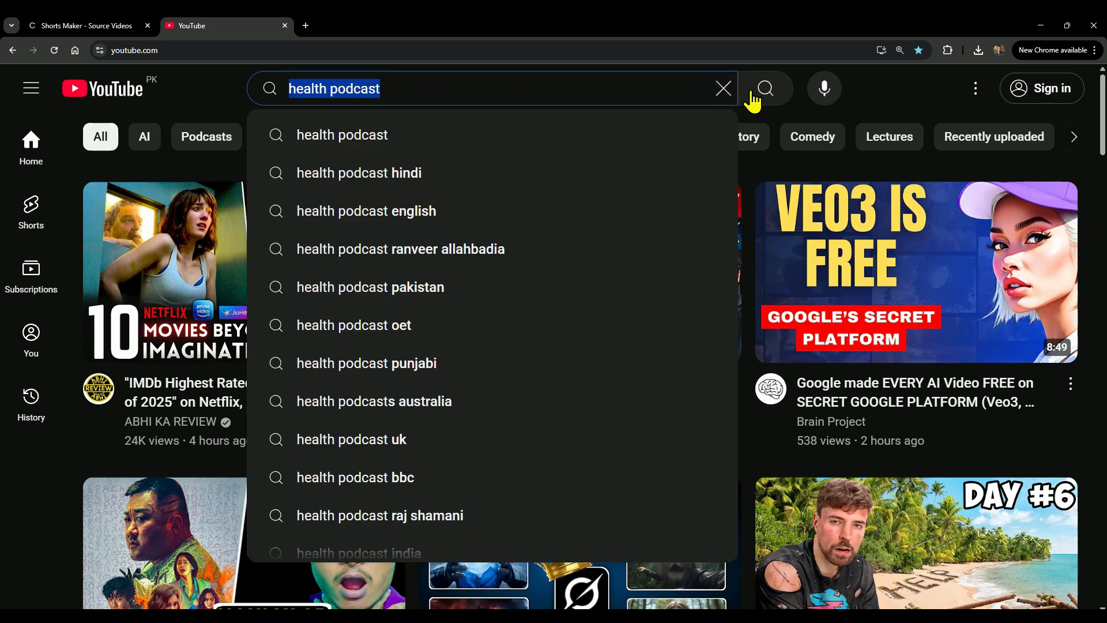
Step: Search YouTube for 'health podcast', filter the results and browse down to Dr. Gundry's 10 BEST supplements video
left_click(765, 88)
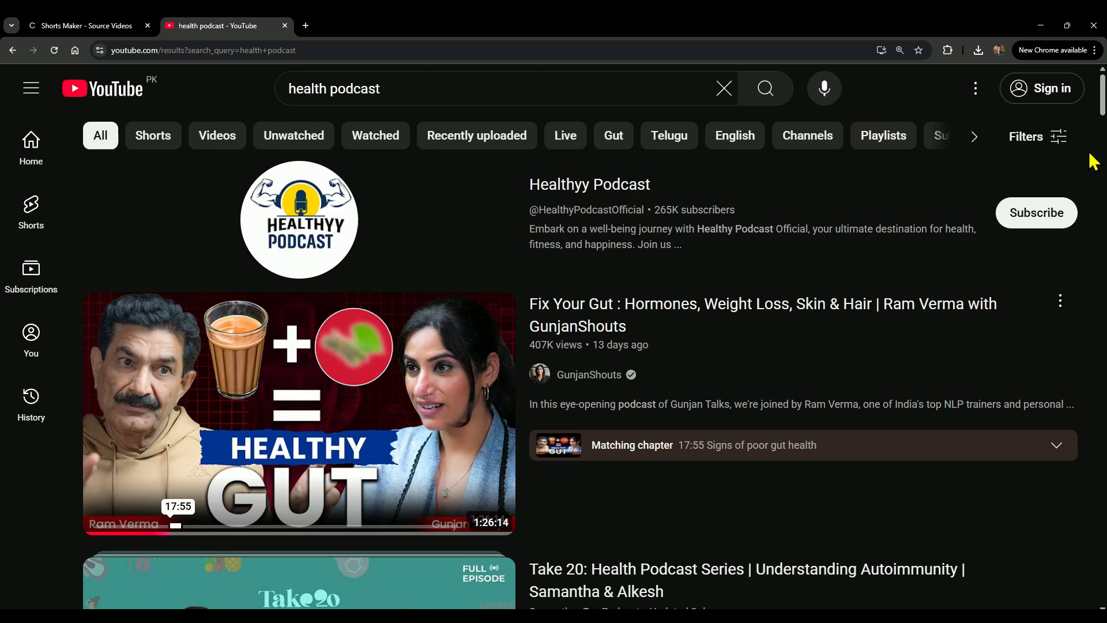
left_click(1038, 137)
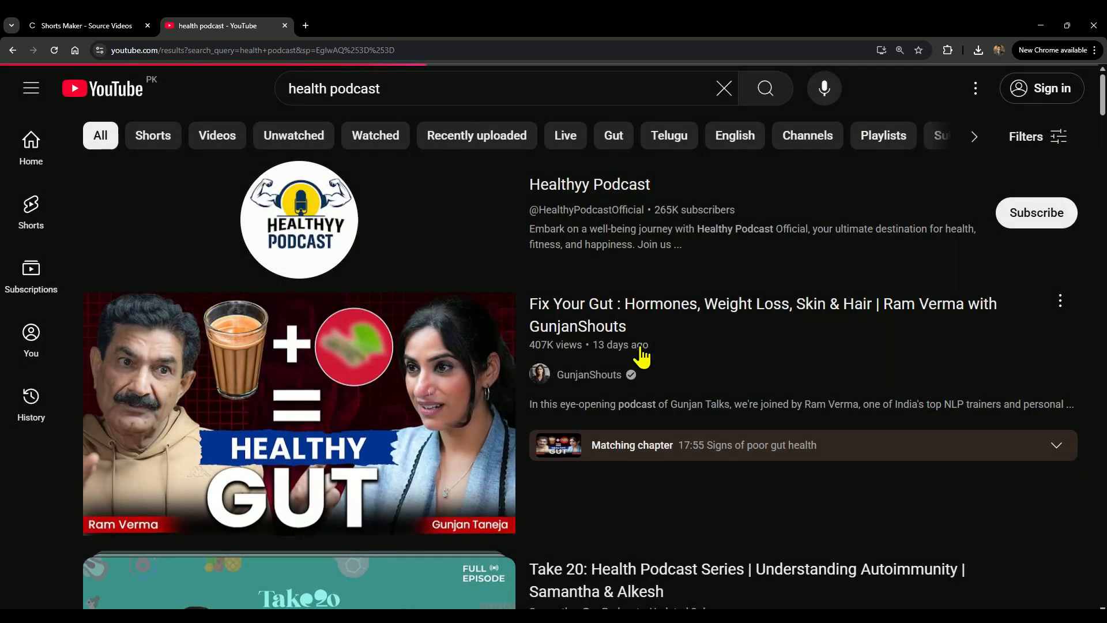
scroll("down", 3)
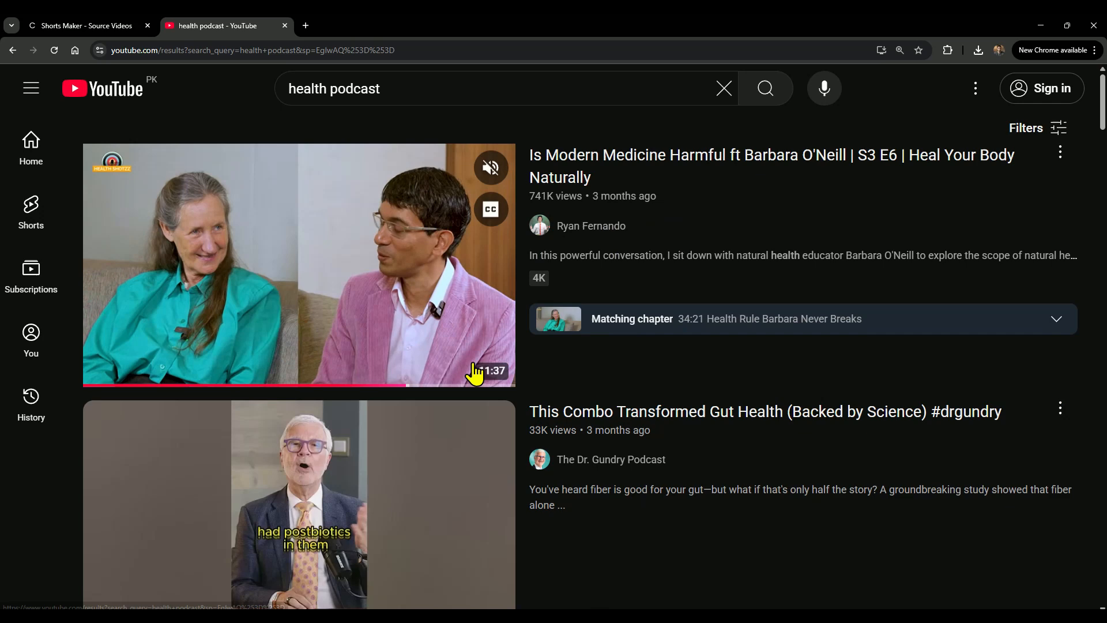
scroll("down", 3)
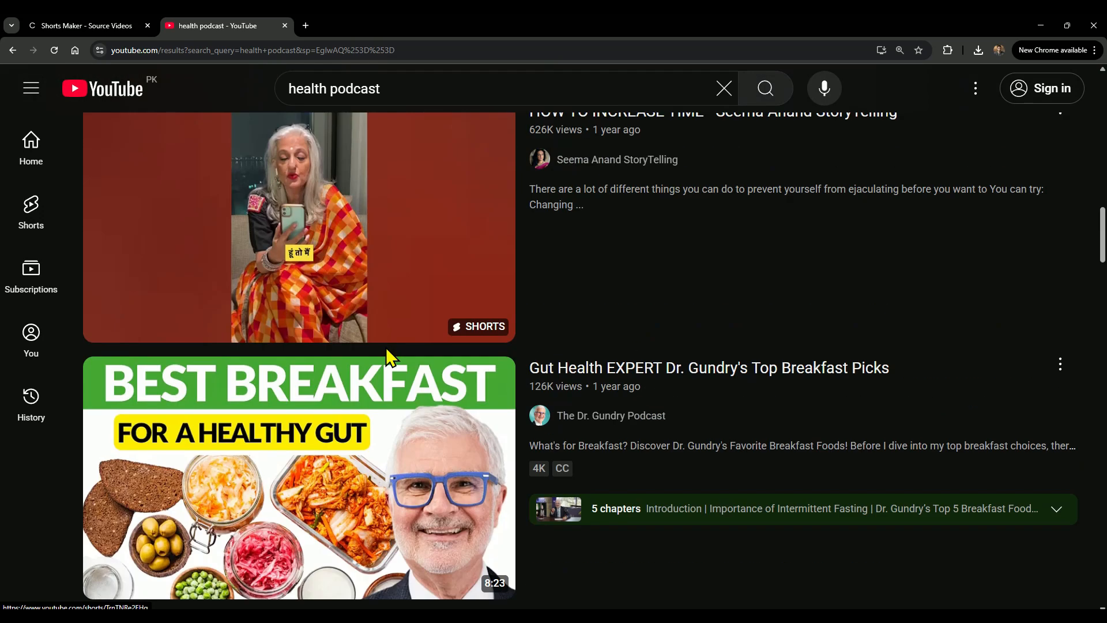
scroll("down", 3)
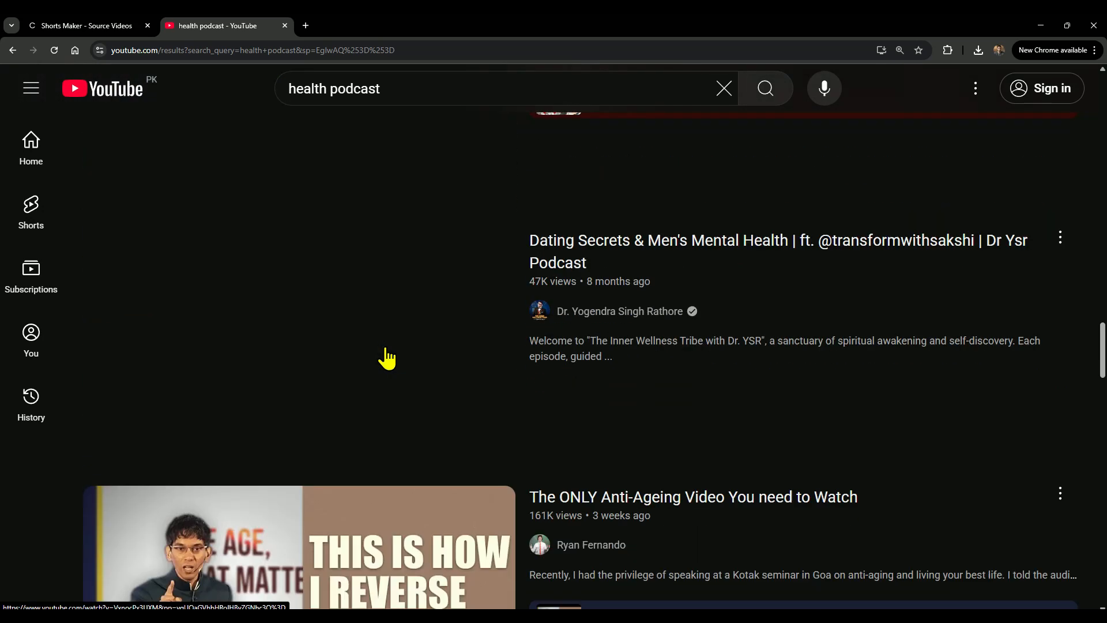
scroll("down", 3)
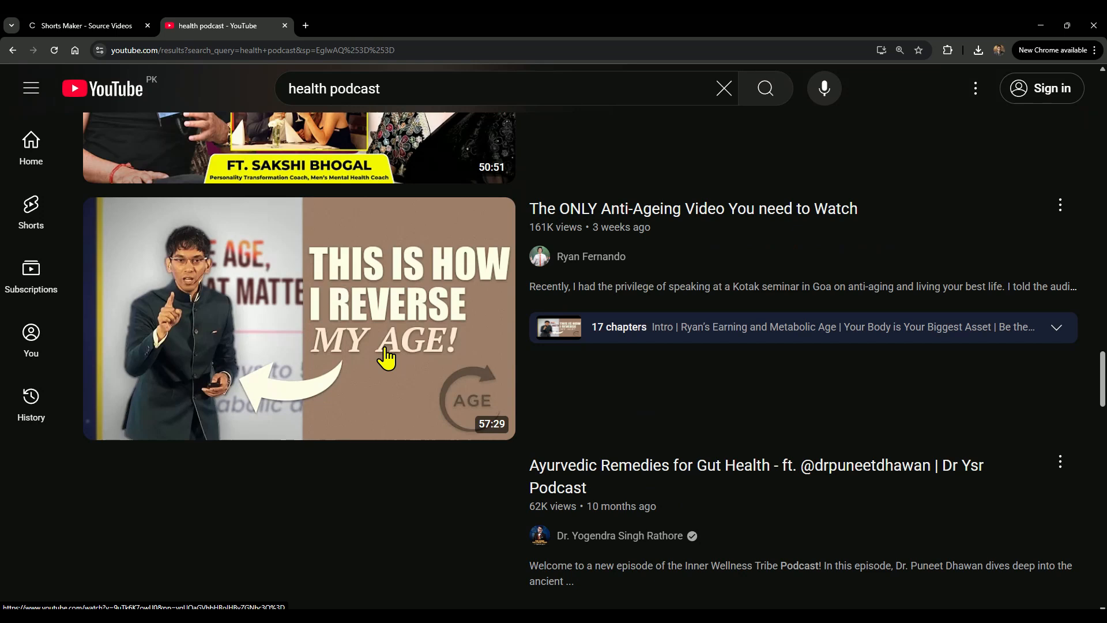
scroll("down", 3)
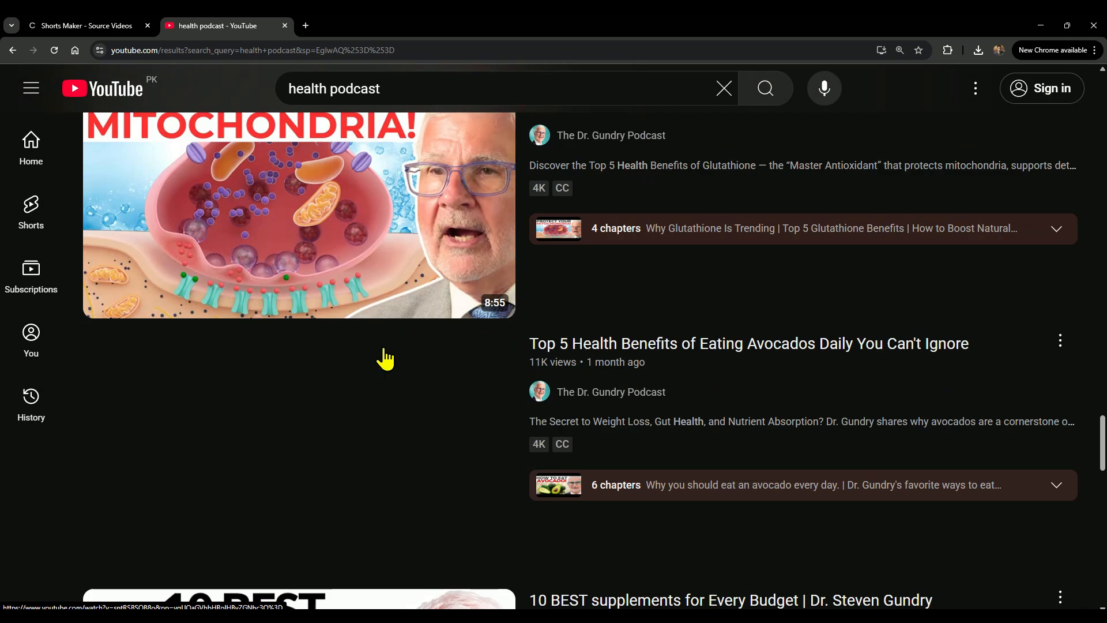
scroll("down", 3)
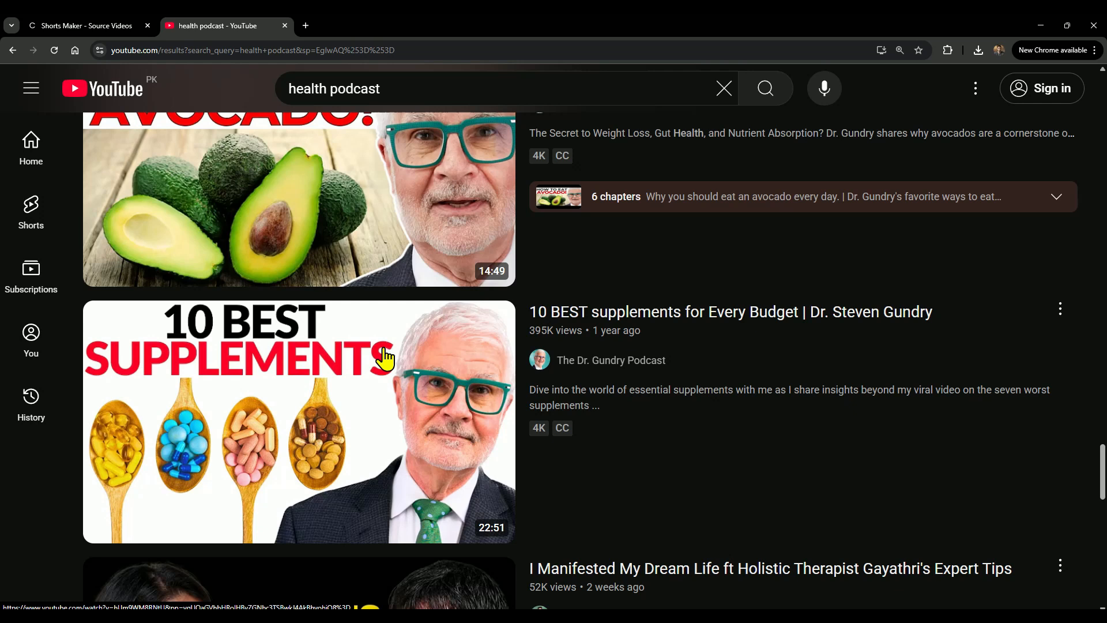
scroll("down", 3)
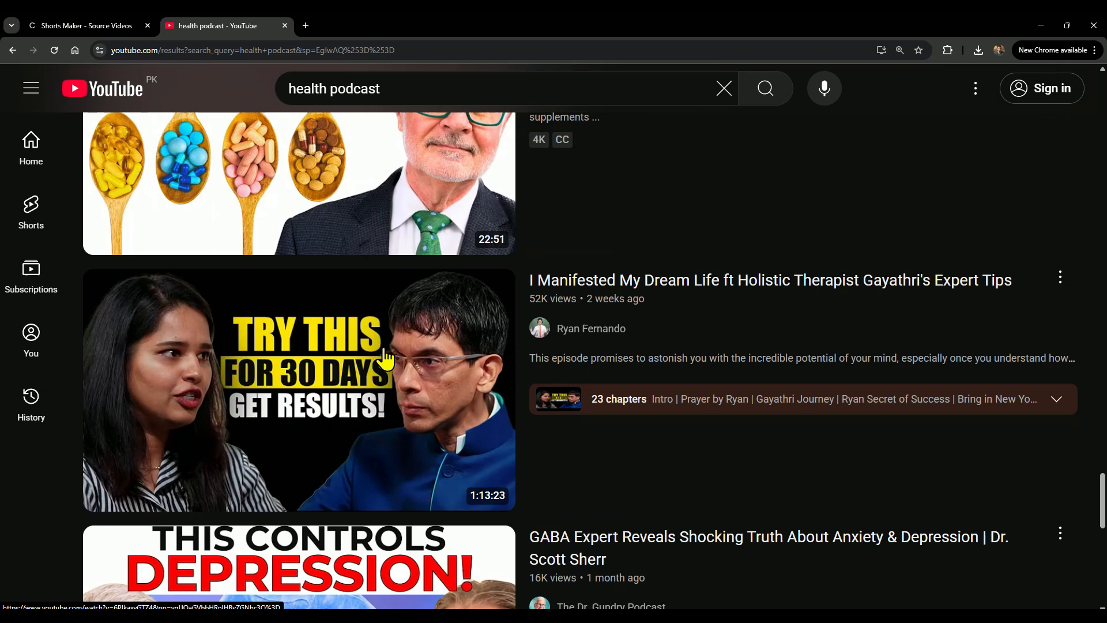
scroll("up", 3)
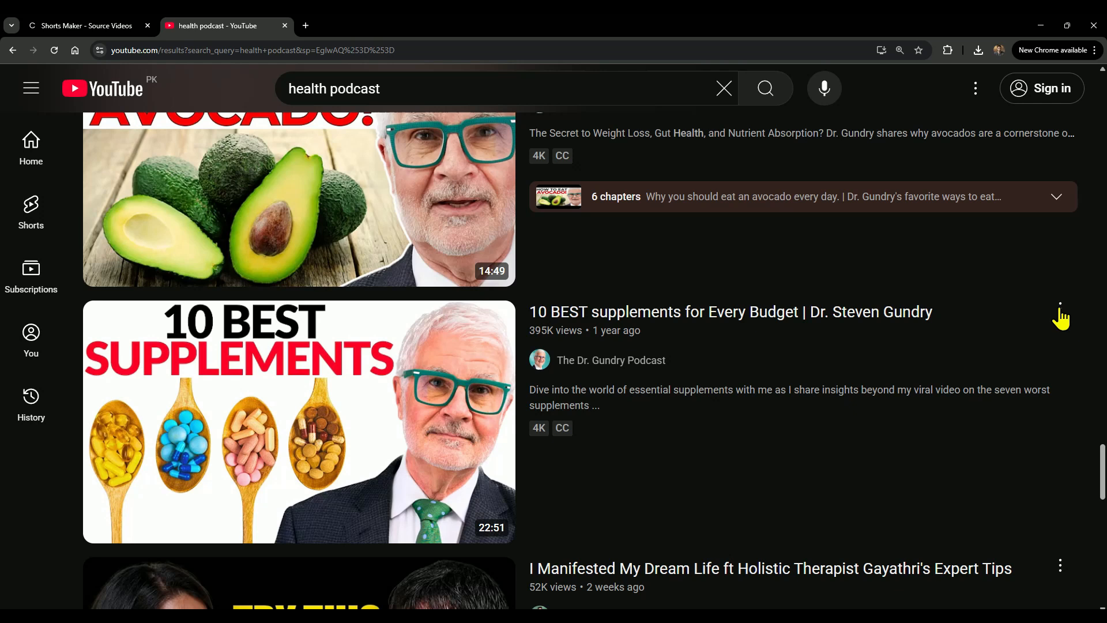
Step: Copy the share link of the 10 BEST supplements for Every Budget video and switch back to Creonix
left_click(1060, 308)
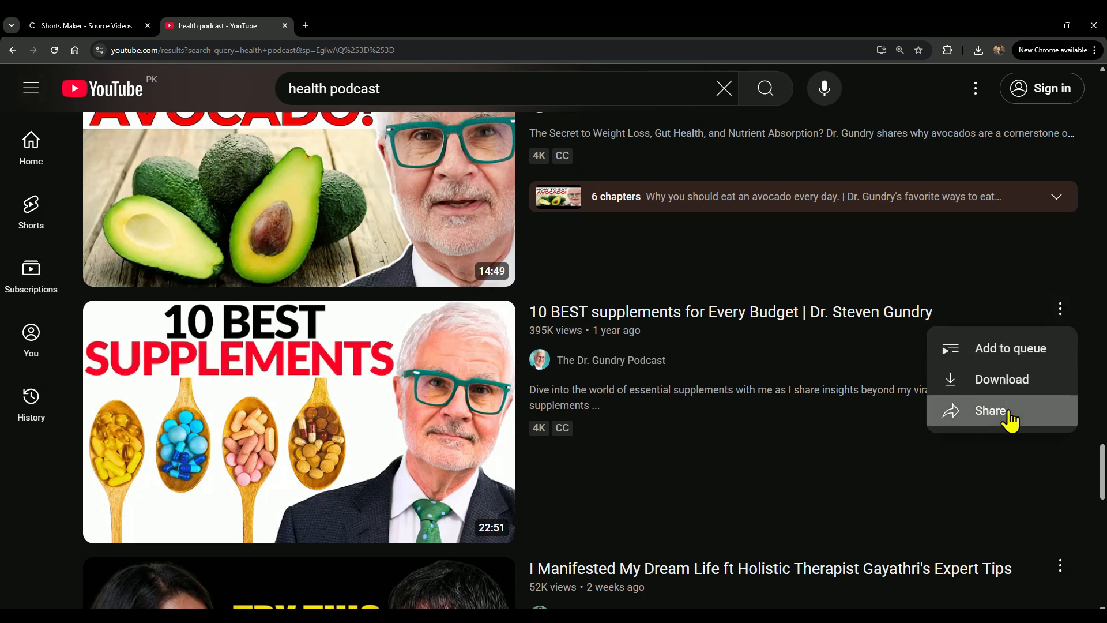
left_click(991, 411)
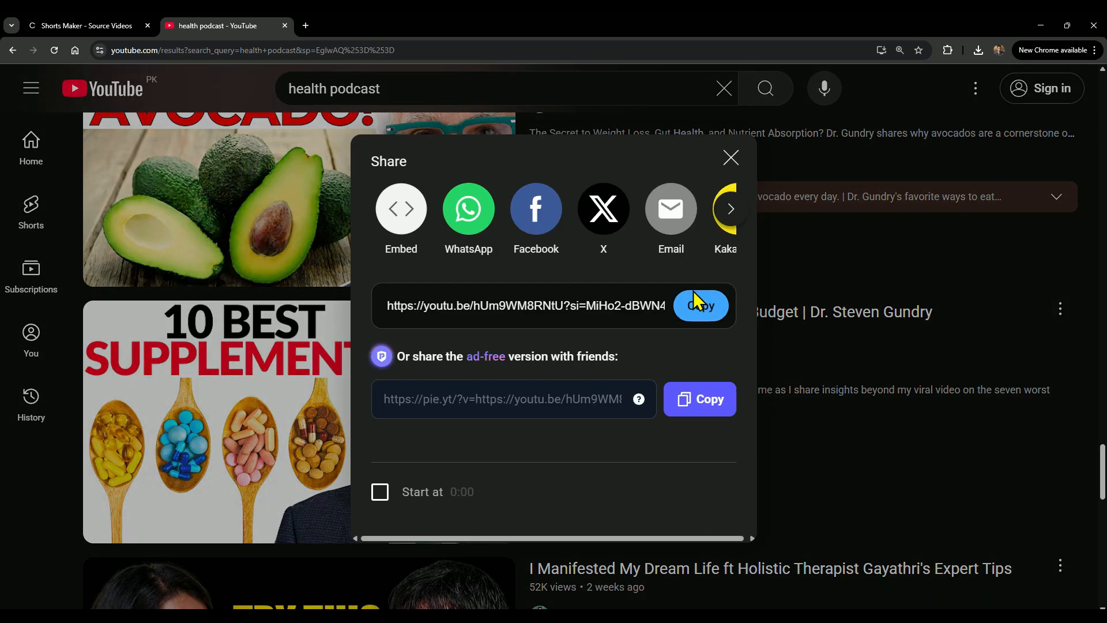
left_click(700, 305)
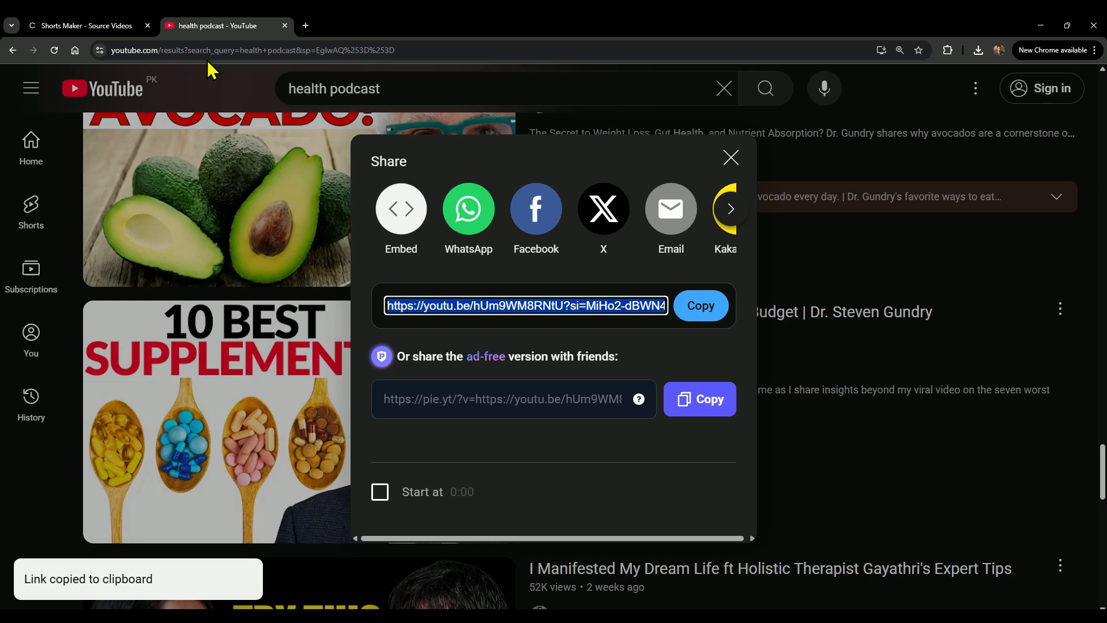
left_click(80, 26)
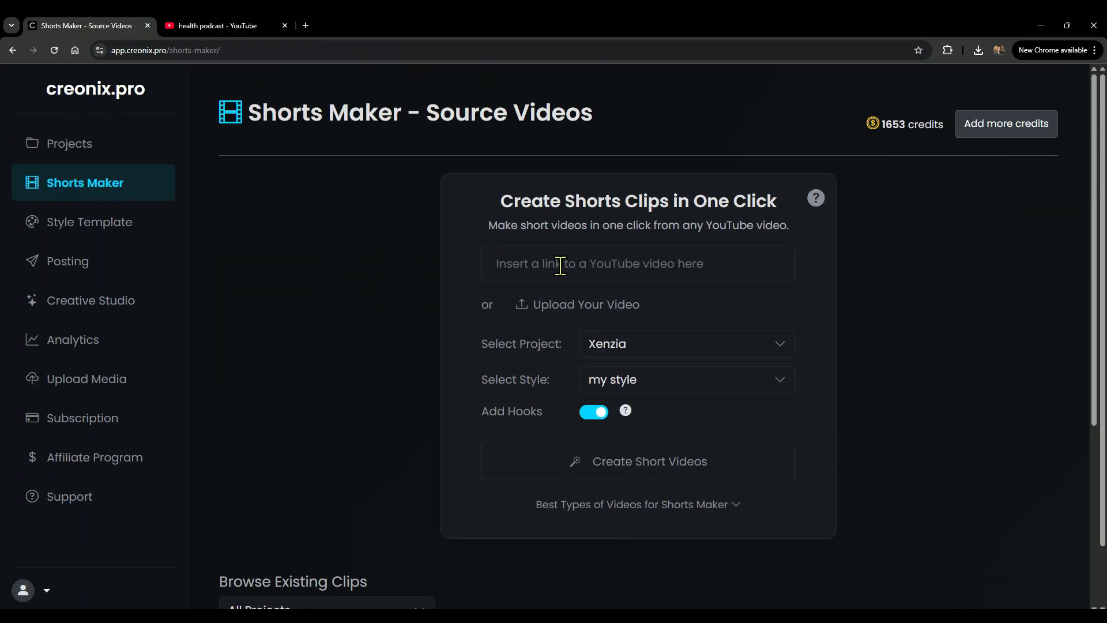
type("https://youtu.be/hUm9WM8RNtU?si=MiHo2-dBW")
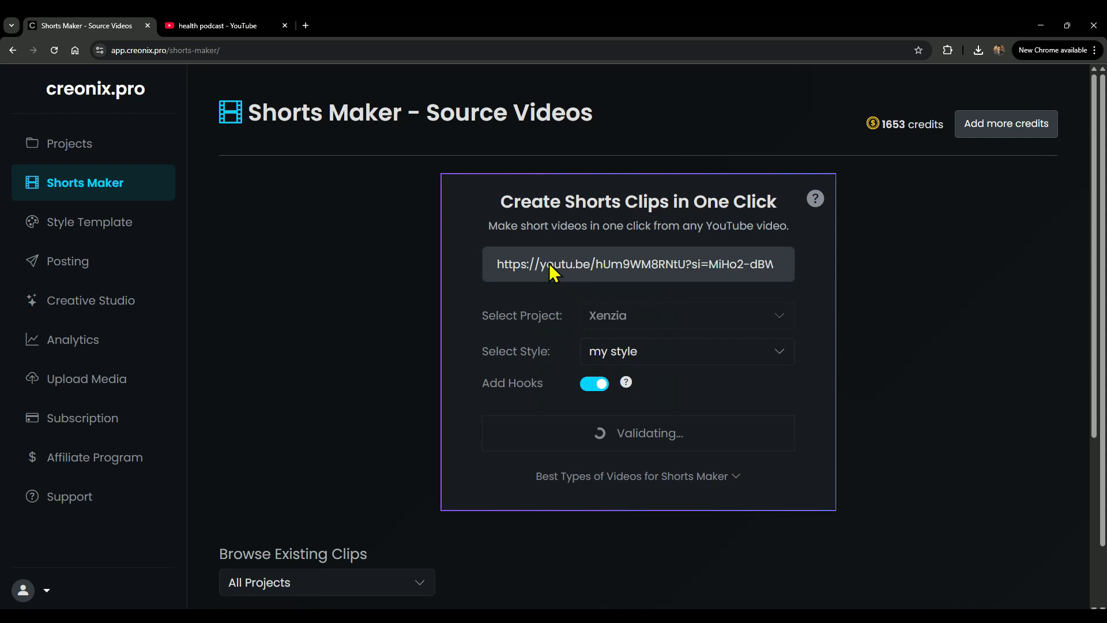
left_click(687, 332)
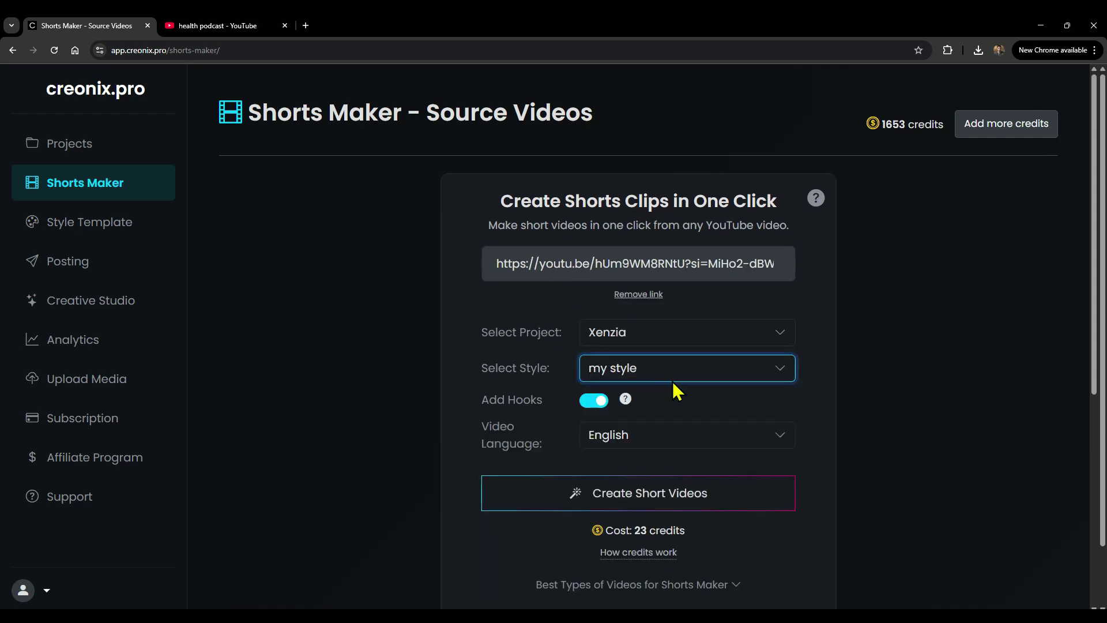
scroll("down", 3)
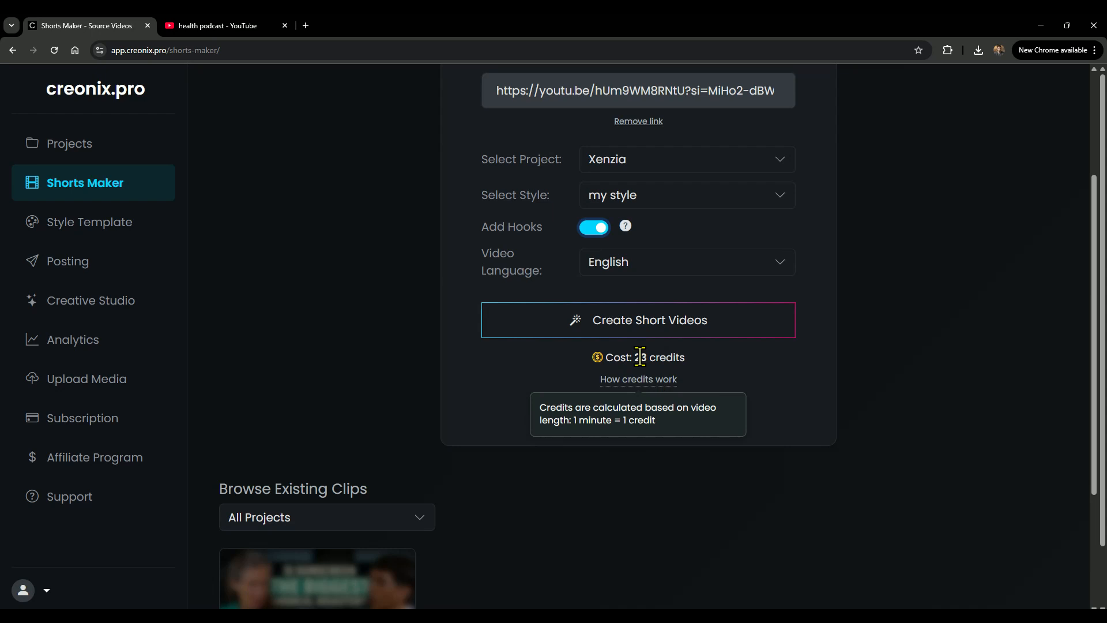
left_click(638, 320)
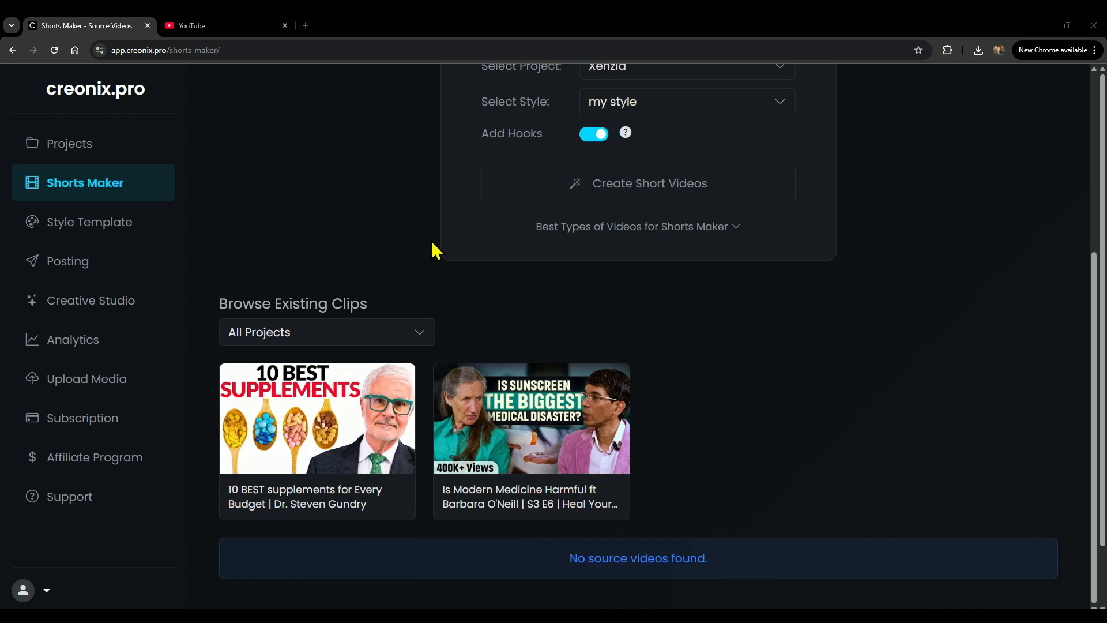
mouse_move(342, 493)
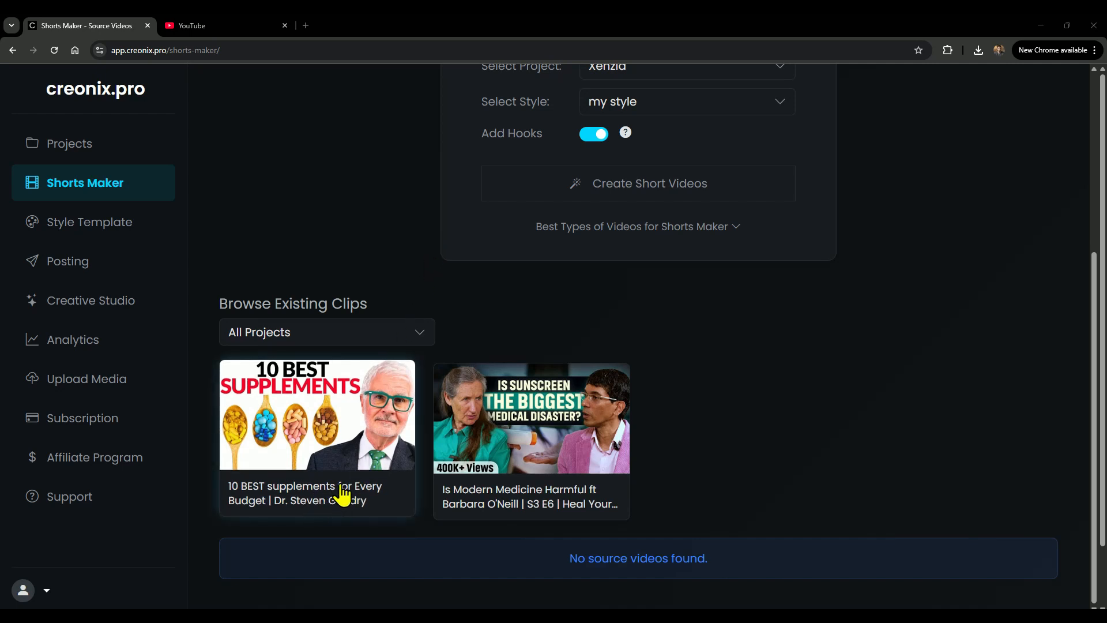
Step: View the eight virality-scored shorts from the 10 BEST supplements video and preview one
left_click(318, 415)
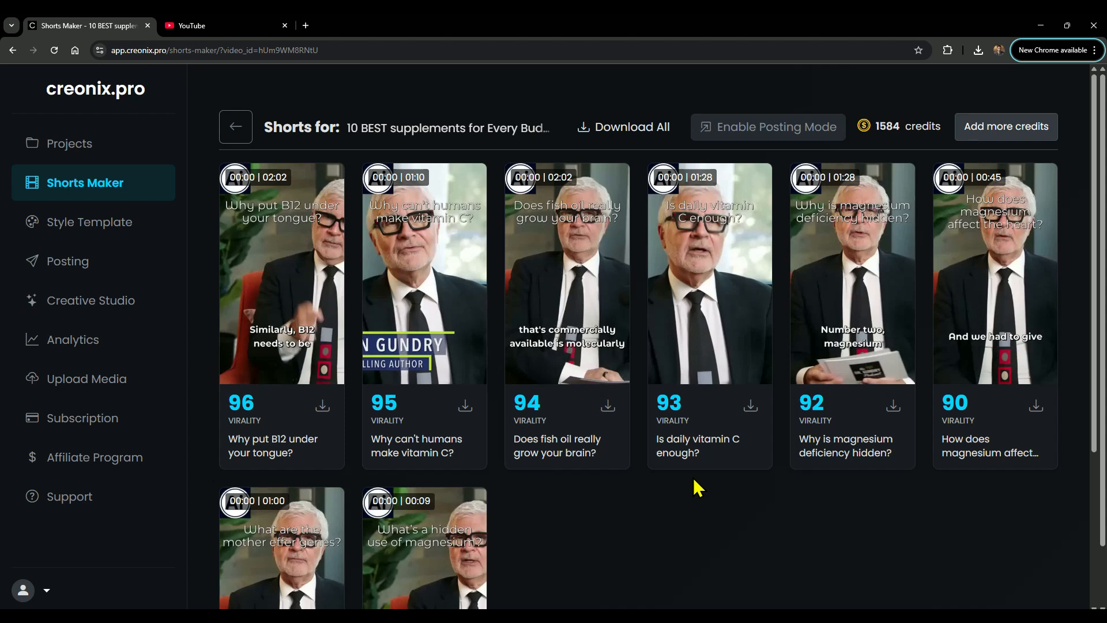
mouse_move(710, 275)
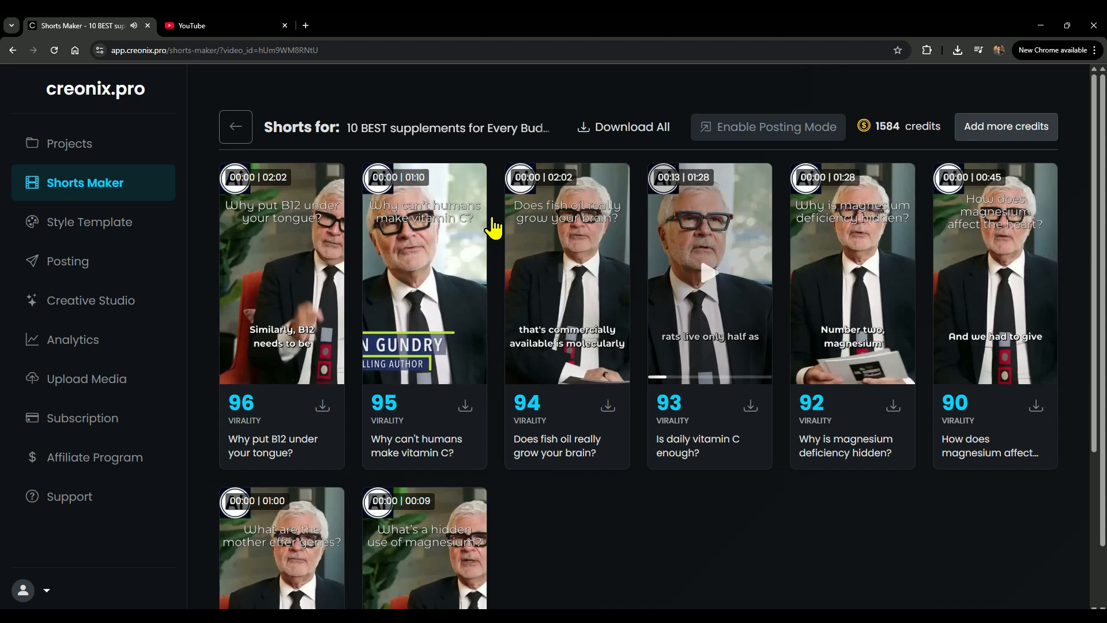
Step: Return to Source Videos, open the Is Modern Medicine Harmful shorts and play the top-scoring sunscreen clip
left_click(235, 127)
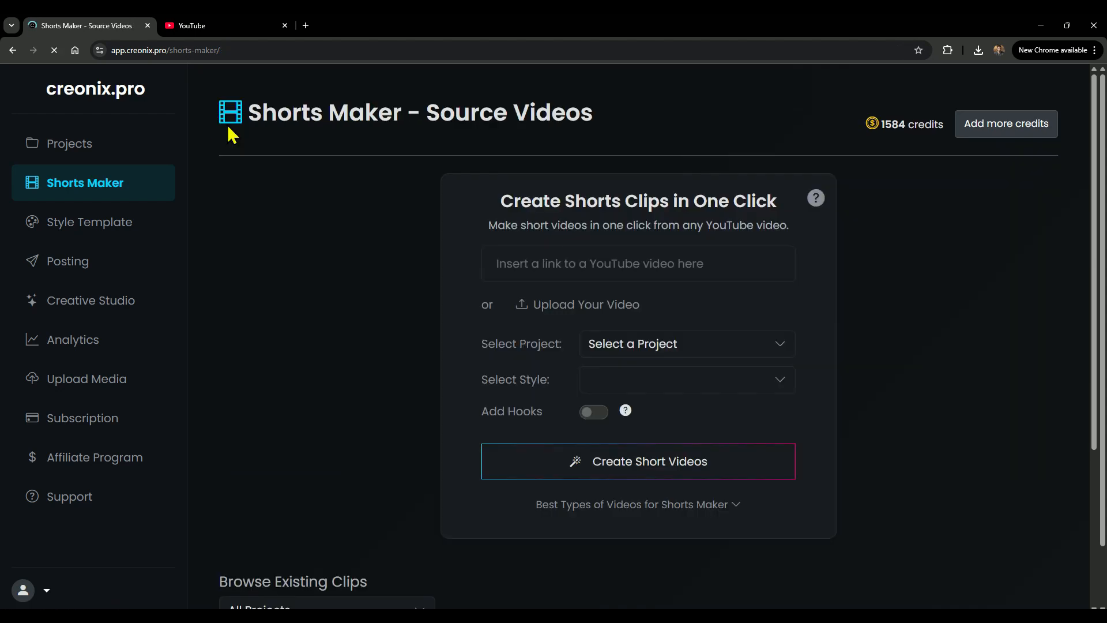
scroll("down", 3)
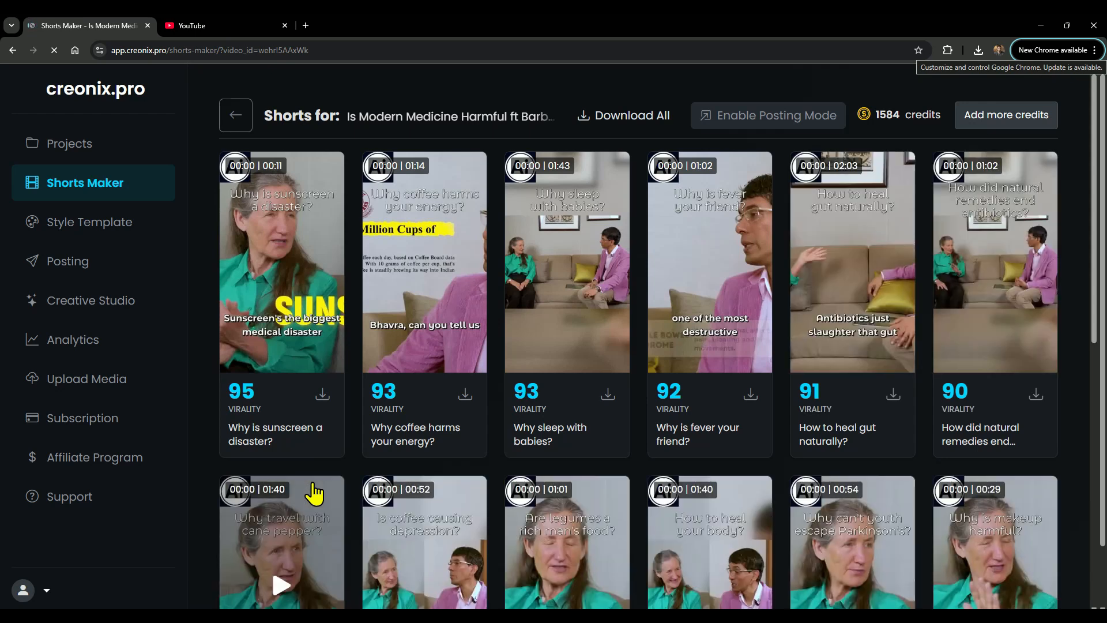
mouse_move(278, 265)
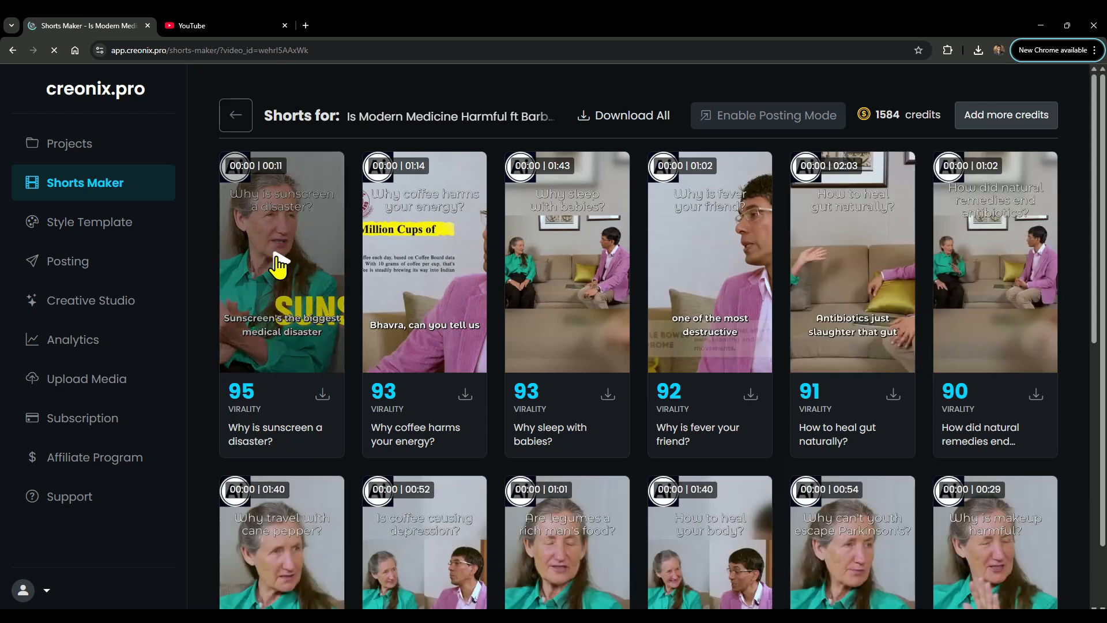
left_click(280, 264)
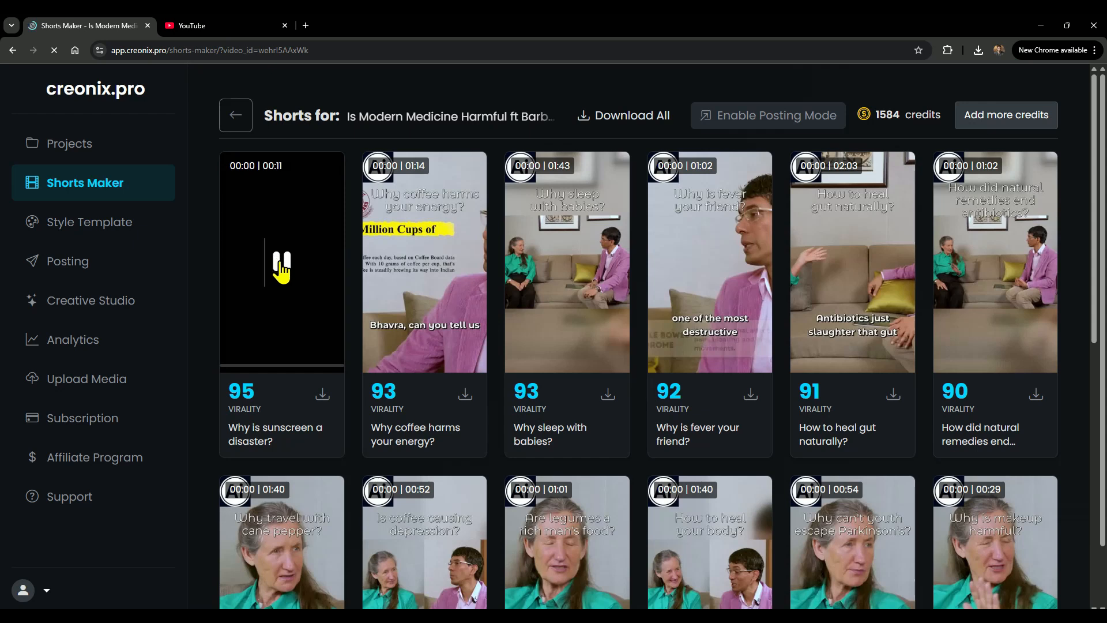
left_click(281, 265)
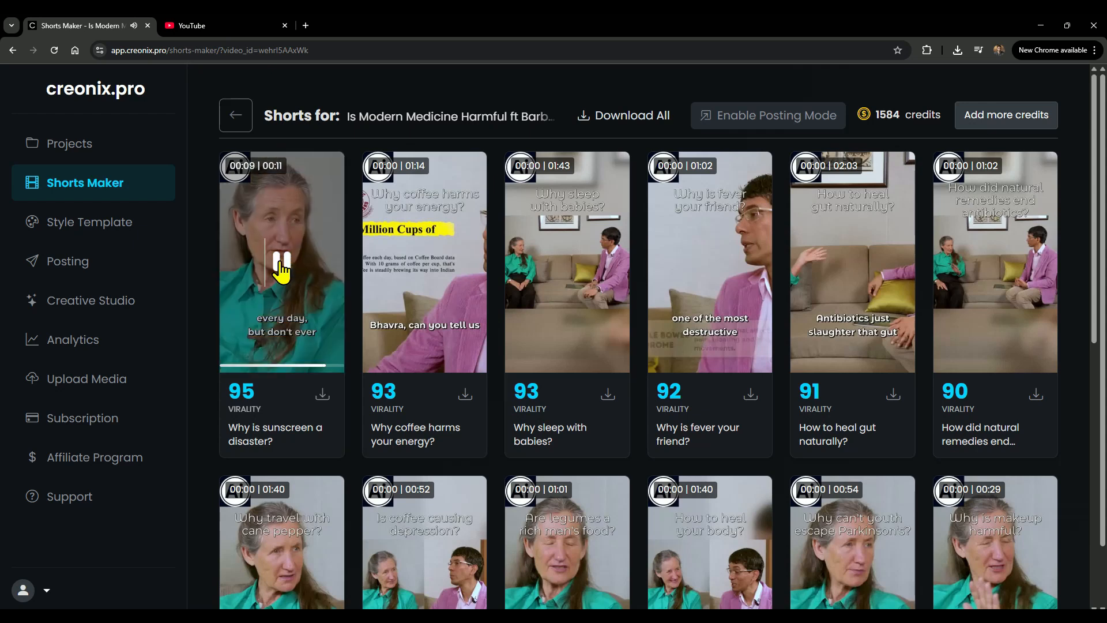
left_click(281, 261)
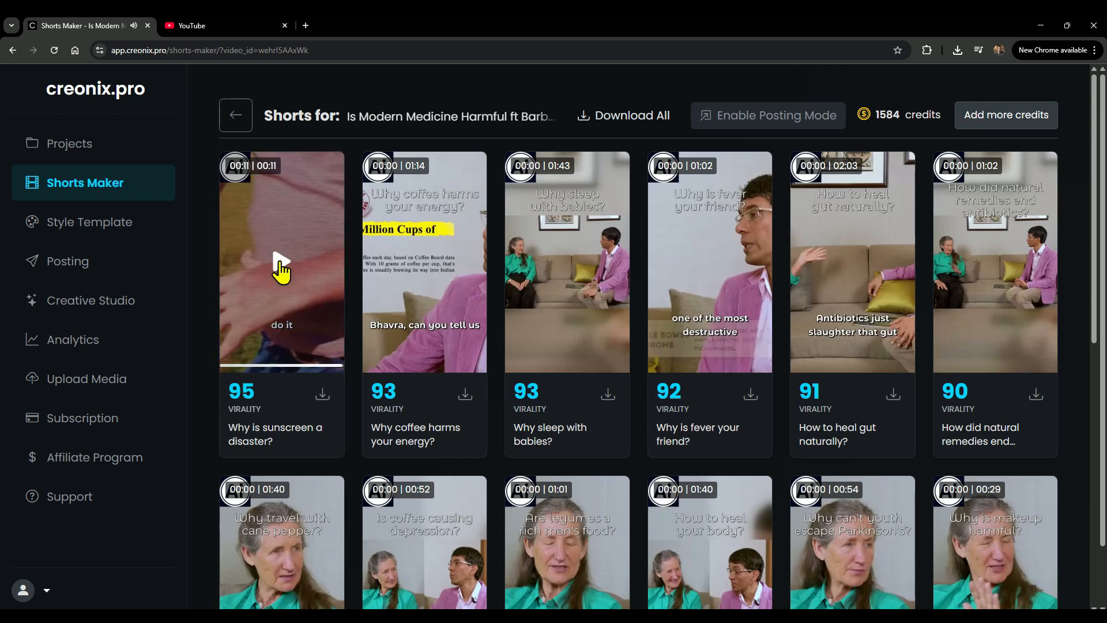
Step: Scroll through the sixteen Modern Medicine clips scored 95 to 80 and back to the top
scroll("down", 3)
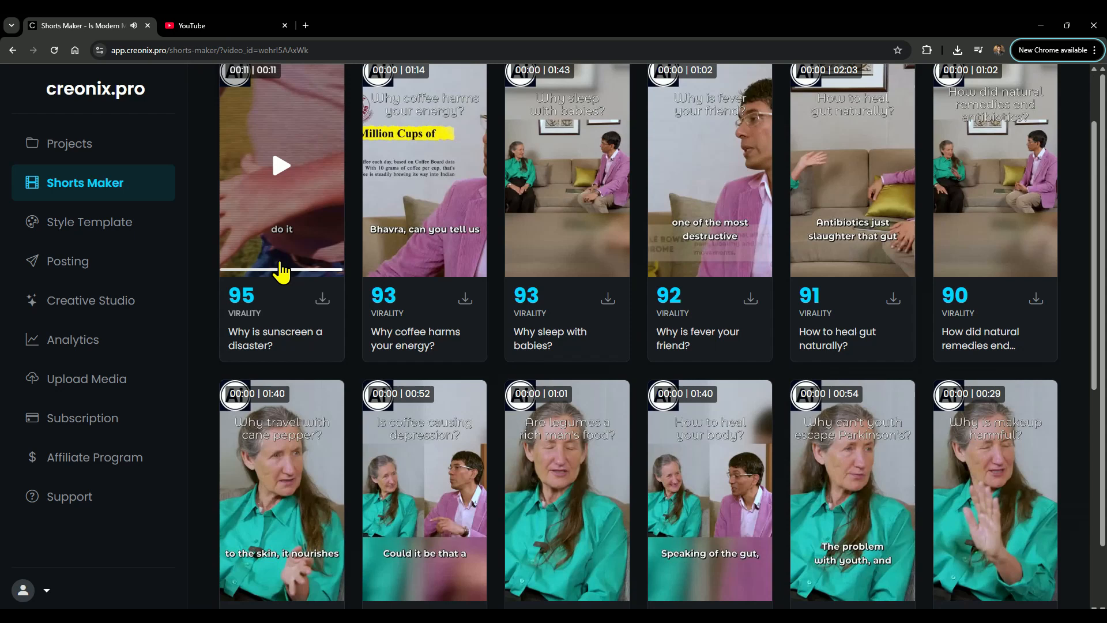
scroll("down", 3)
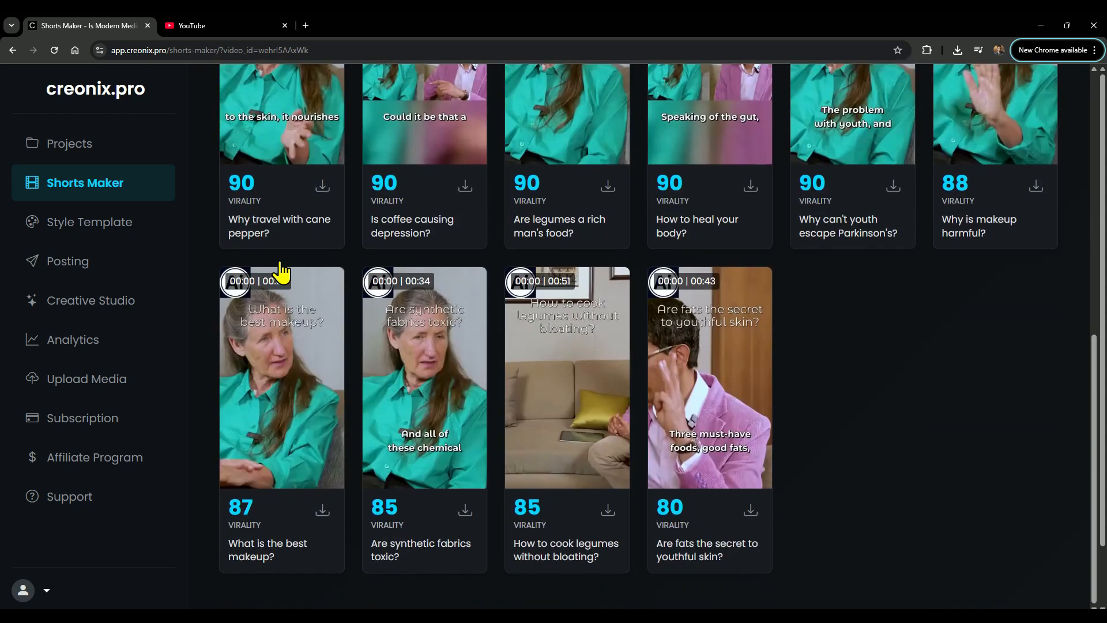
scroll("up", 3)
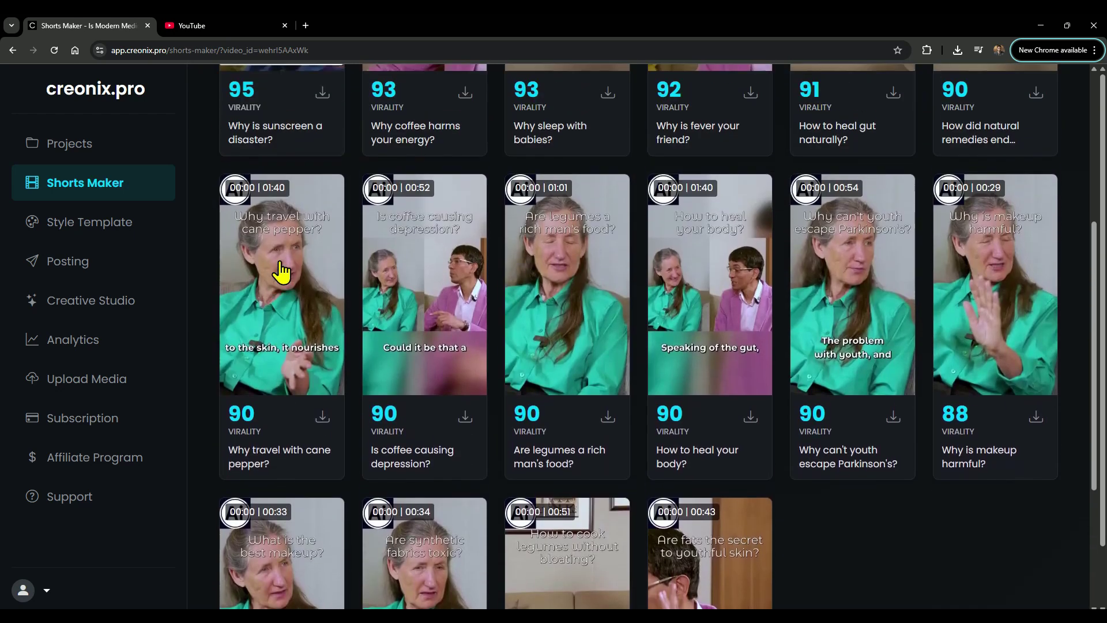
scroll("up", 3)
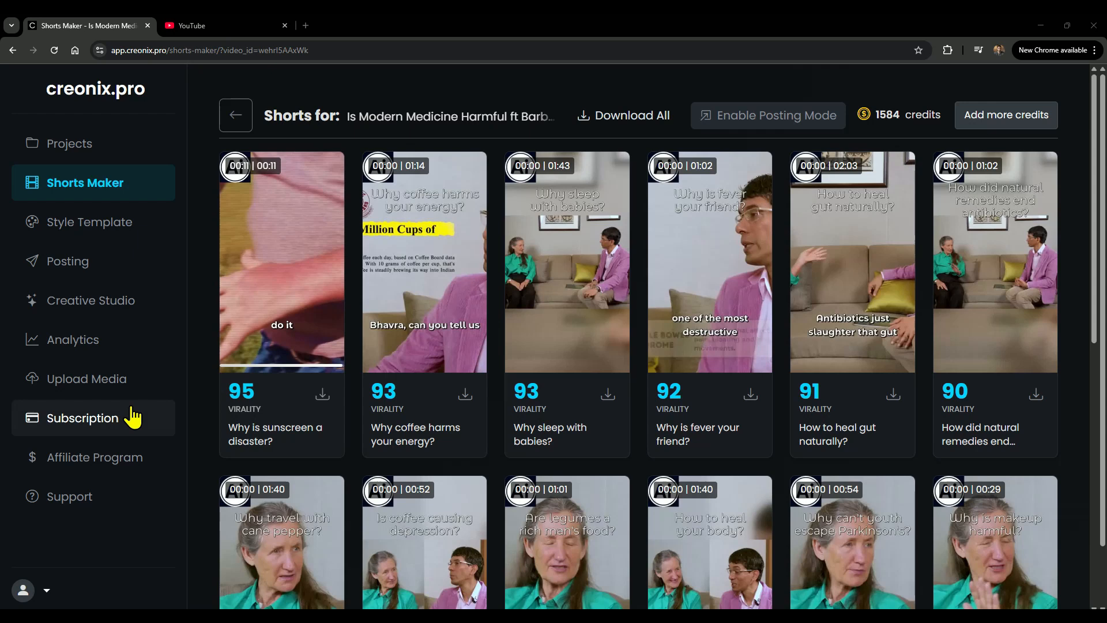
Step: View the Subscription page and highlight the Basic plan features and the Pro plan's $20/mo details
left_click(83, 418)
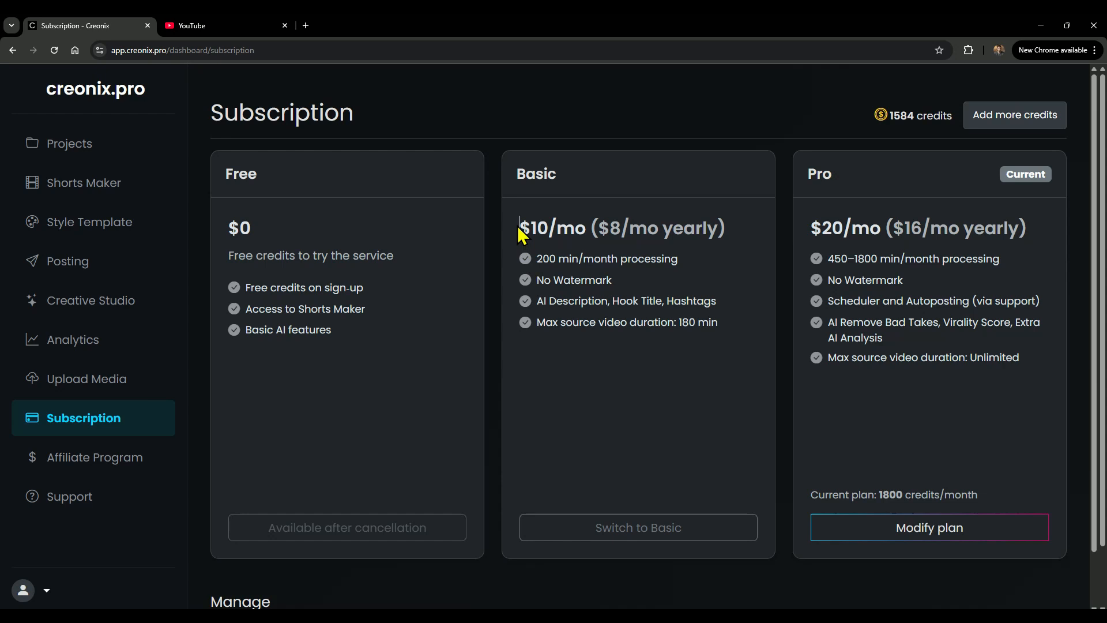
left_click_drag(519, 227, 723, 227)
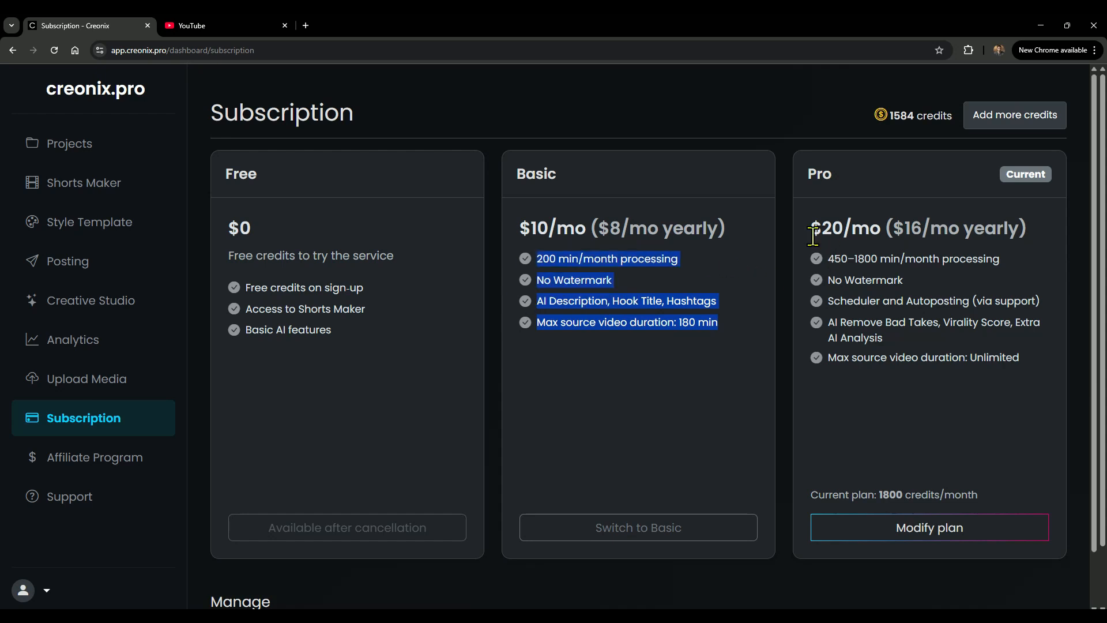
left_click_drag(811, 227, 1025, 374)
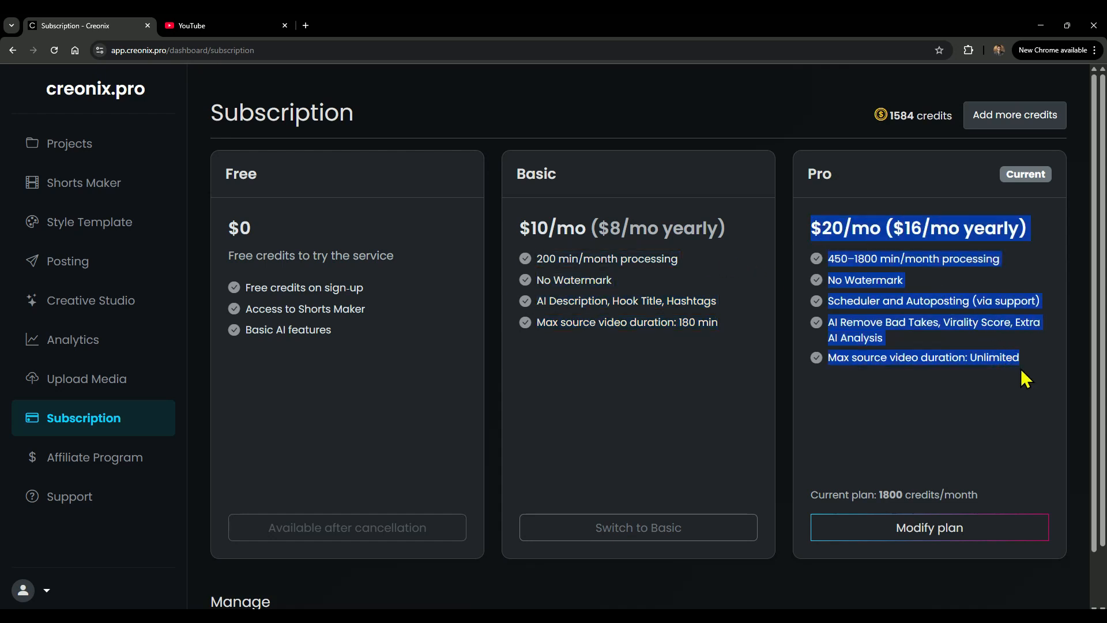
mouse_move(78, 461)
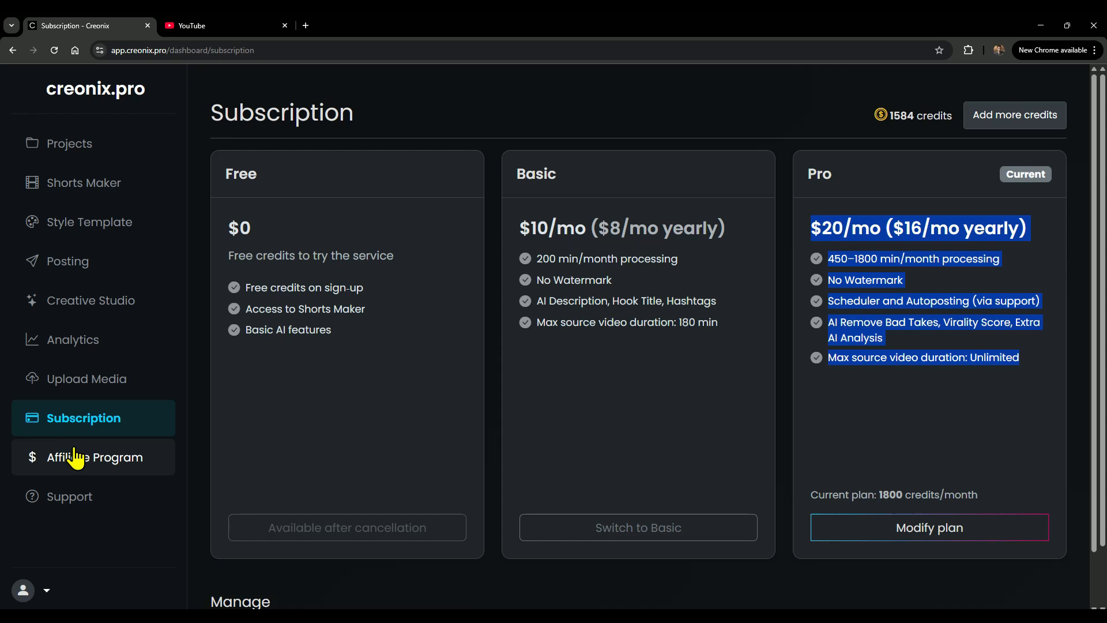
Step: View the Affiliate Dashboard and highlight the 30-Day Hold & $50 Minimum Payout rule
left_click(96, 457)
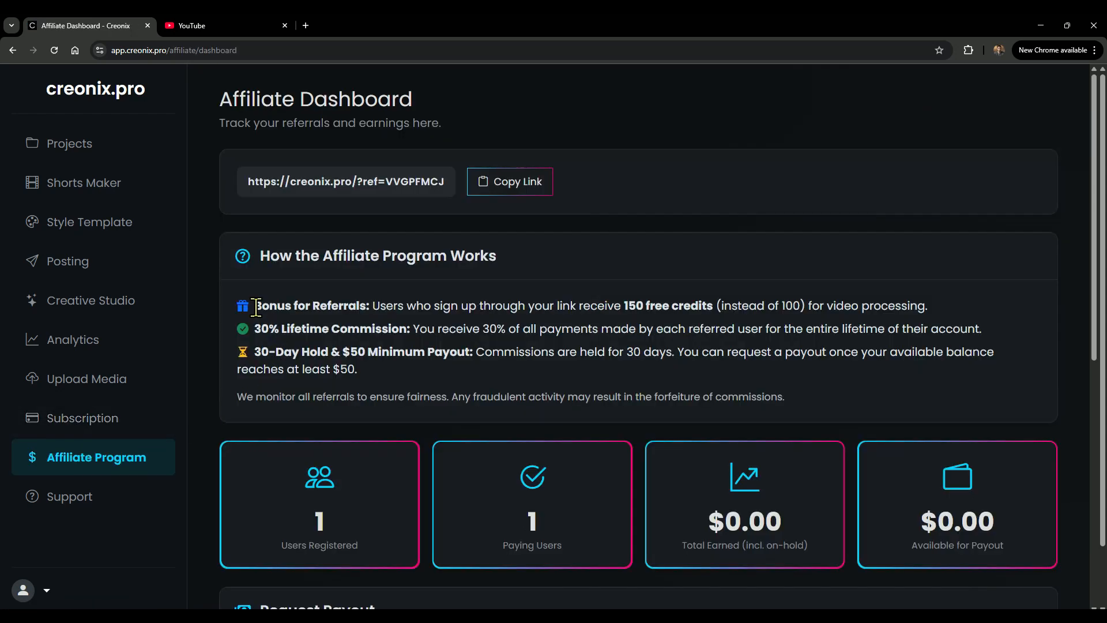
left_click_drag(255, 305, 931, 305)
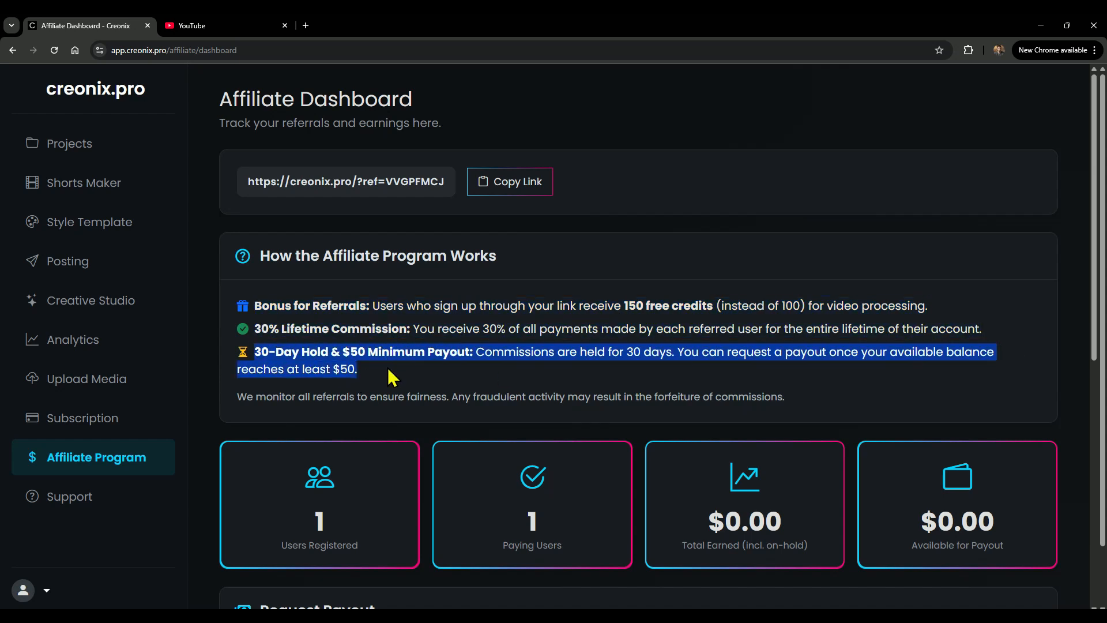
mouse_move(371, 384)
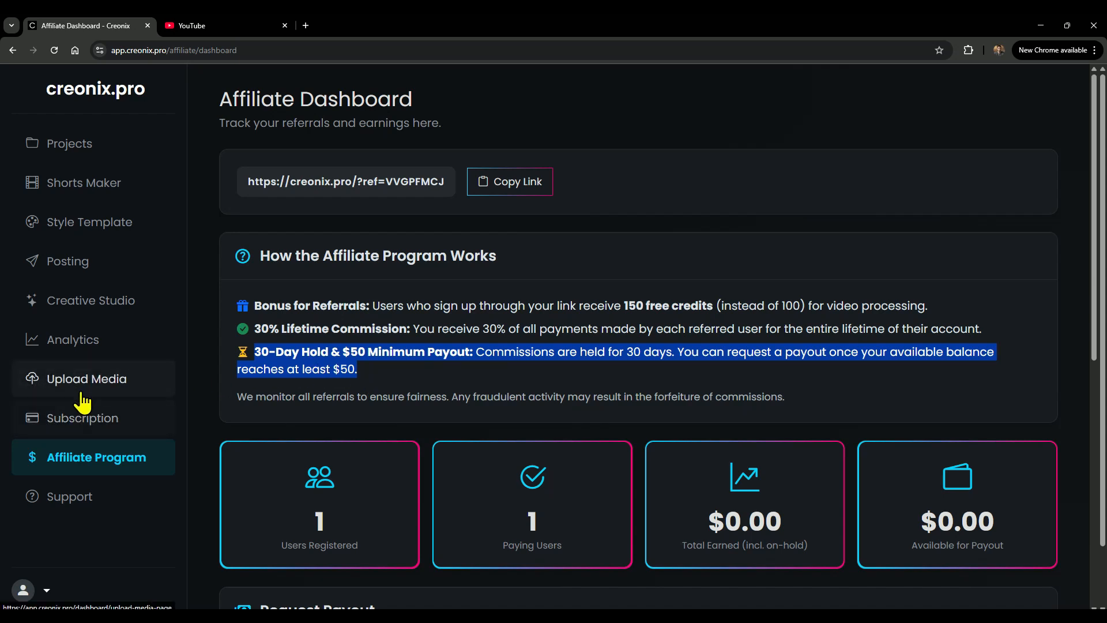
Step: Look over the Upload Media page, then return to the Shorts Maker source videos
left_click(87, 379)
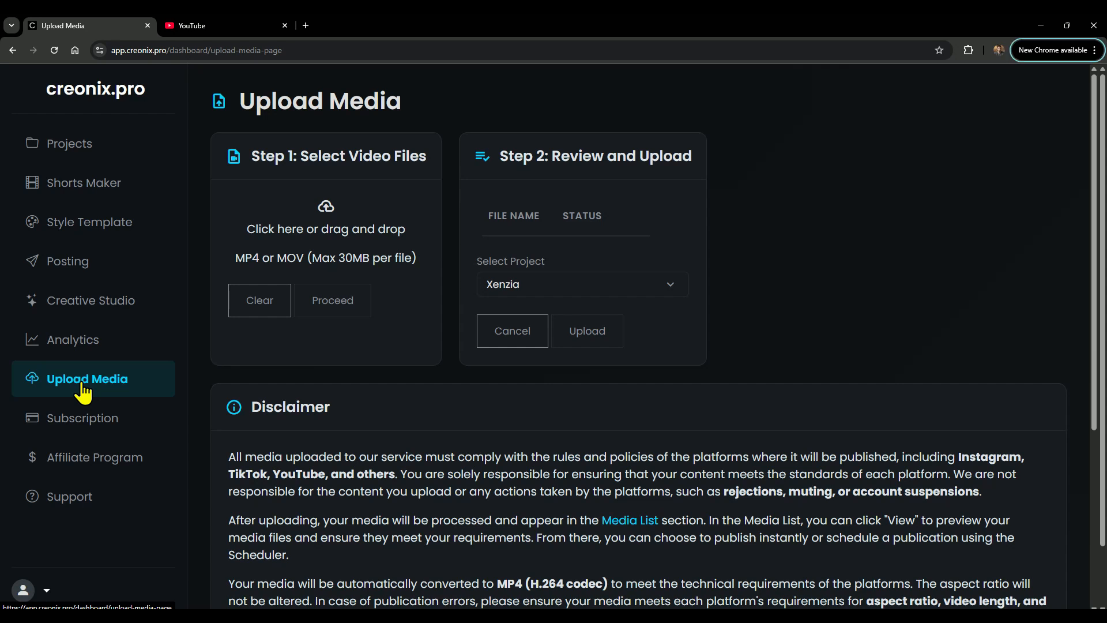
mouse_move(78, 345)
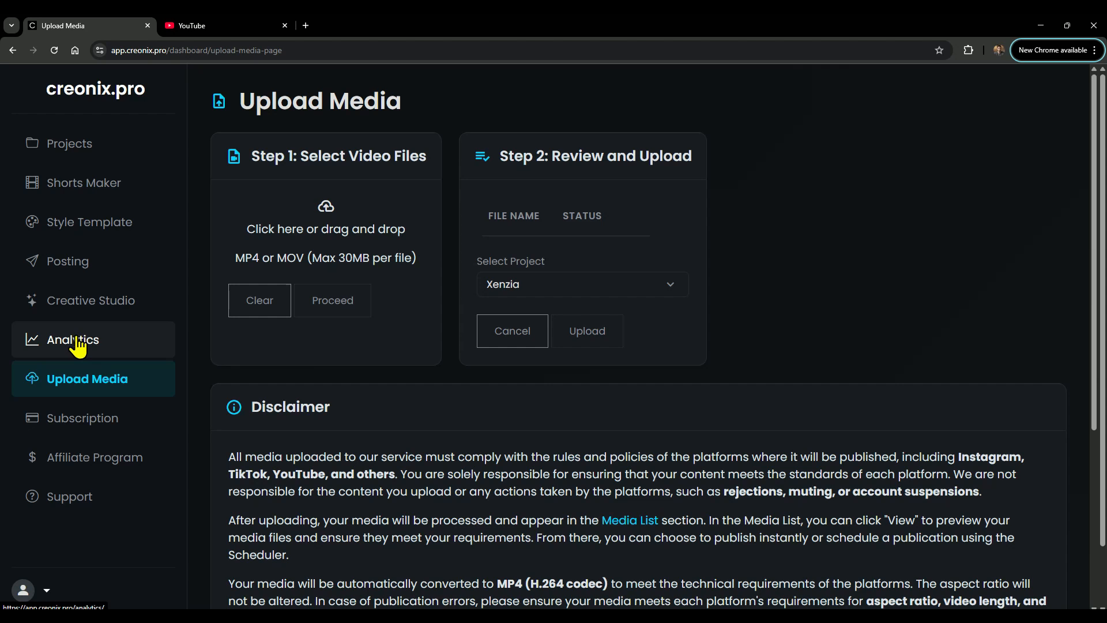
left_click(73, 340)
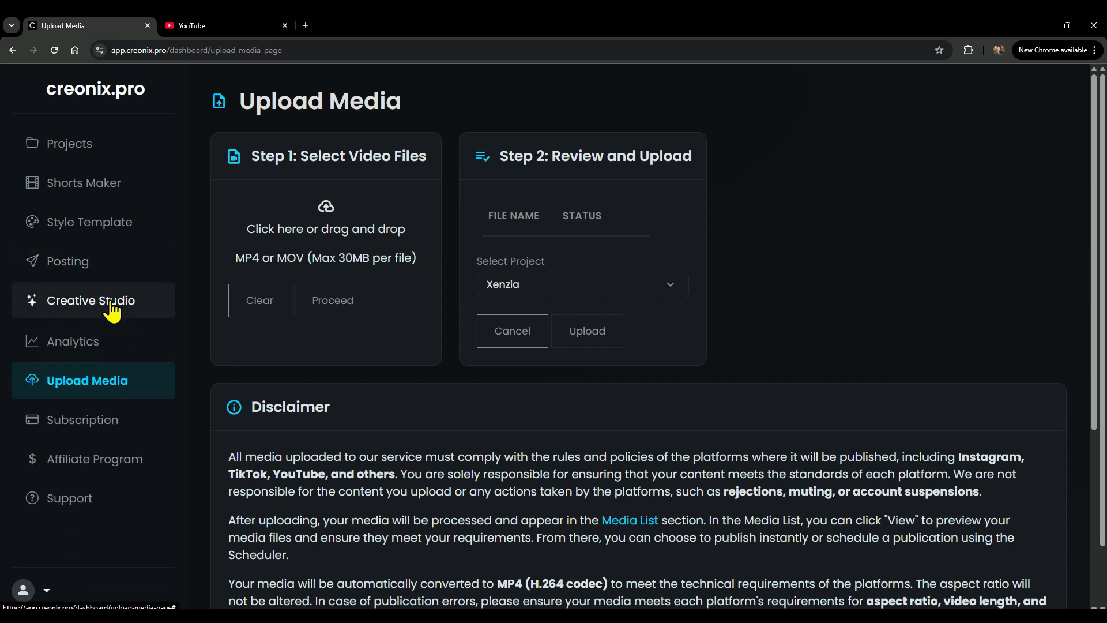
left_click(84, 182)
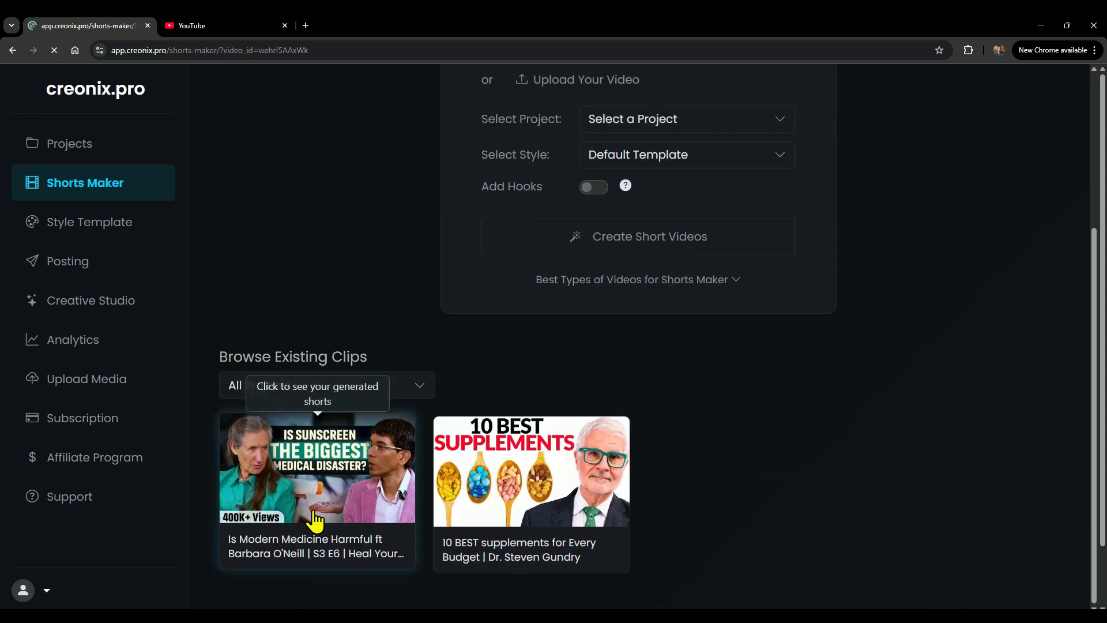
Step: Enable posting mode for the Is Modern Medicine Harmful shorts with Select All ticked
left_click(317, 484)
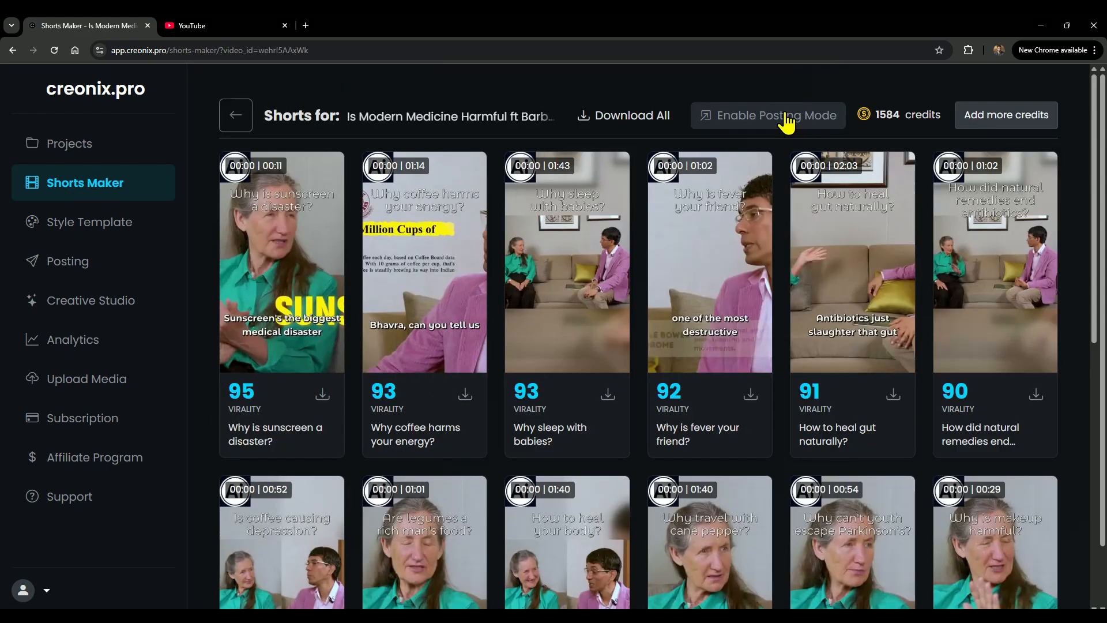
left_click(776, 116)
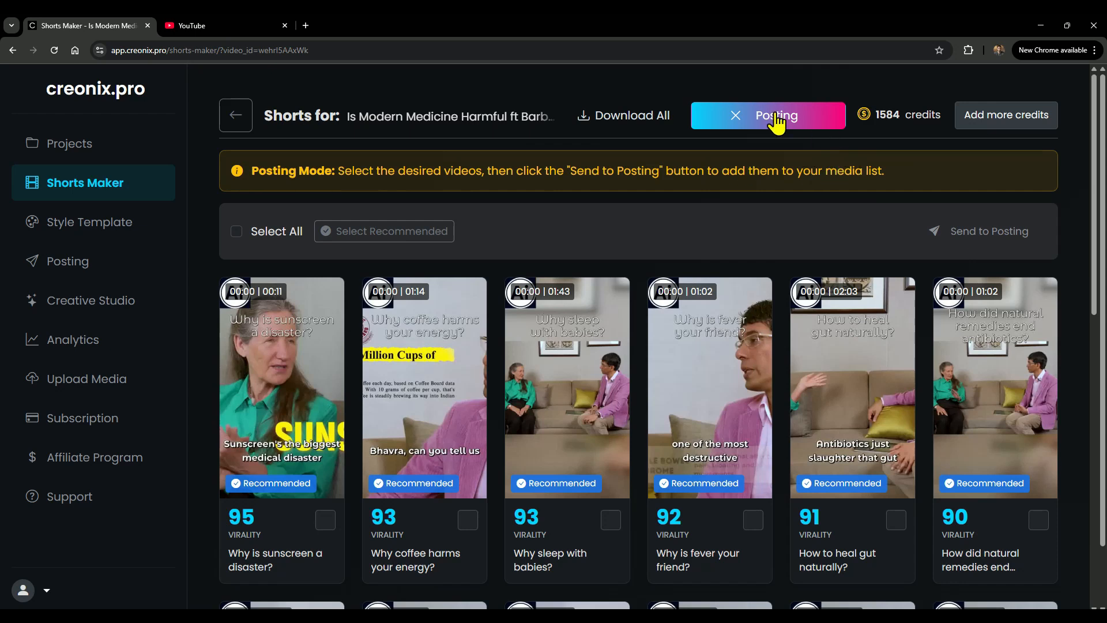
left_click(236, 231)
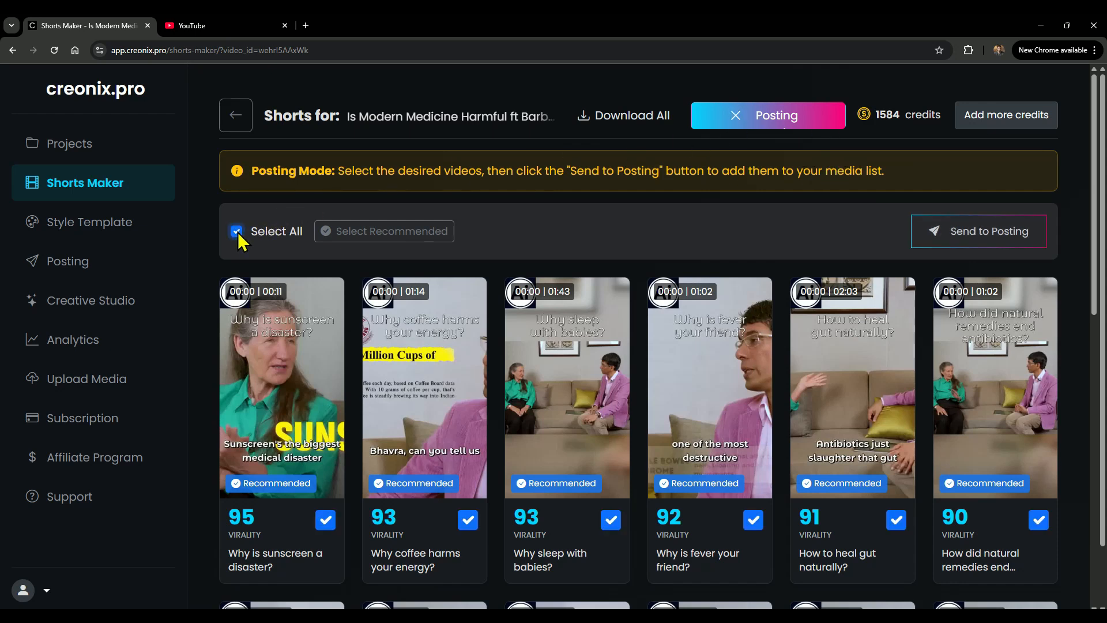